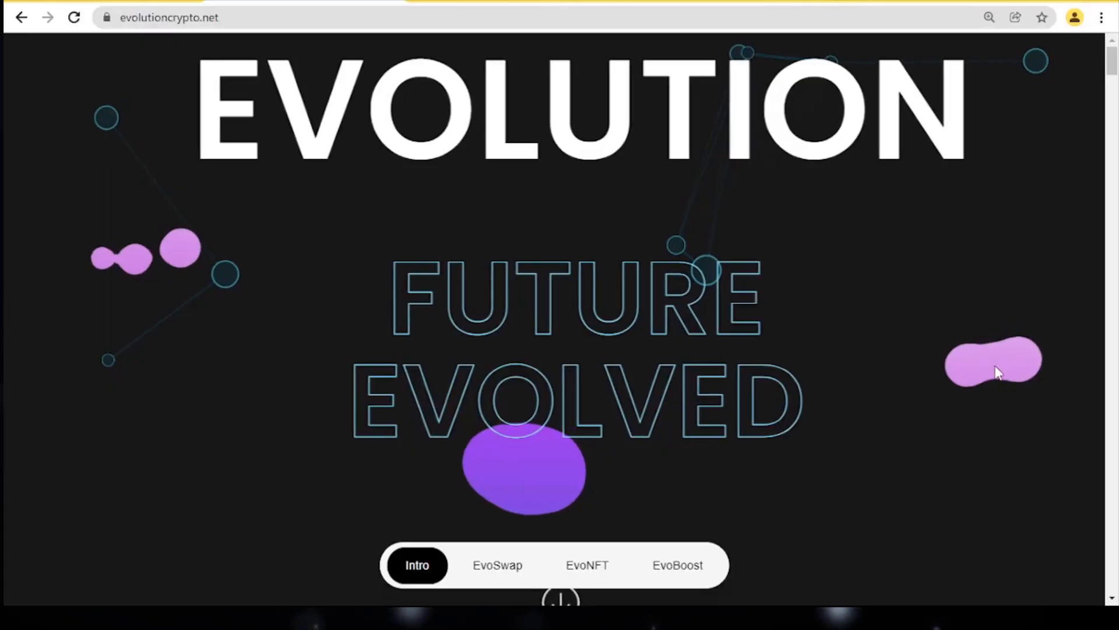
{"action": "mouse_move", "coordinate": [531, 166]}
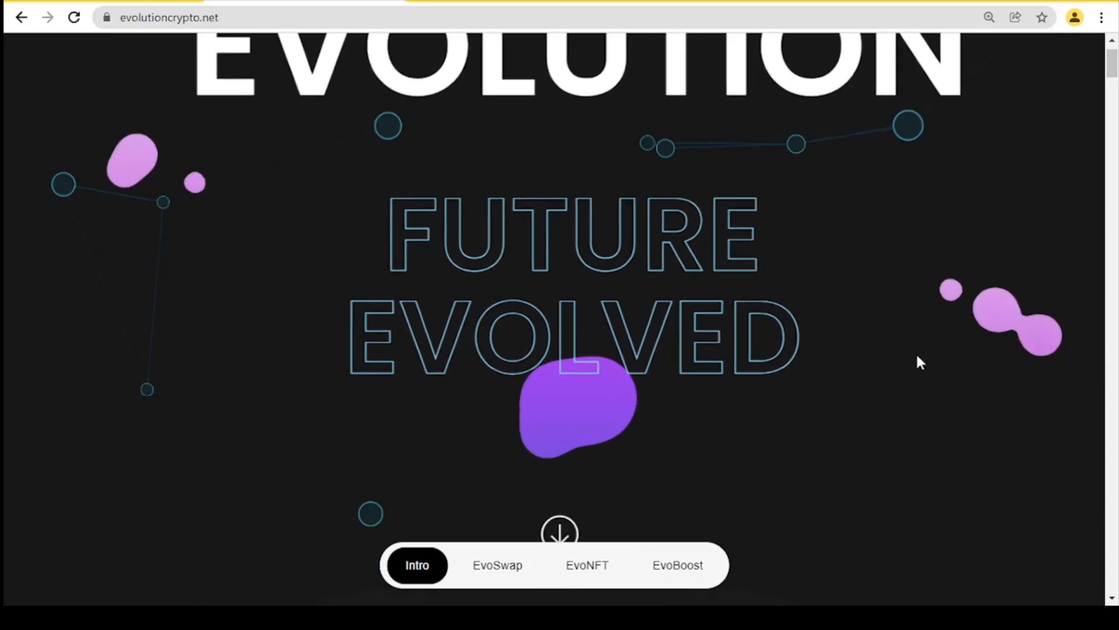
- Scroll from the hero banner through the Eco-System intro to the CardanoEvo paragraph and The Evolution Token lead-in
{"action": "scroll", "scroll_direction": "down", "scroll_amount": 3}
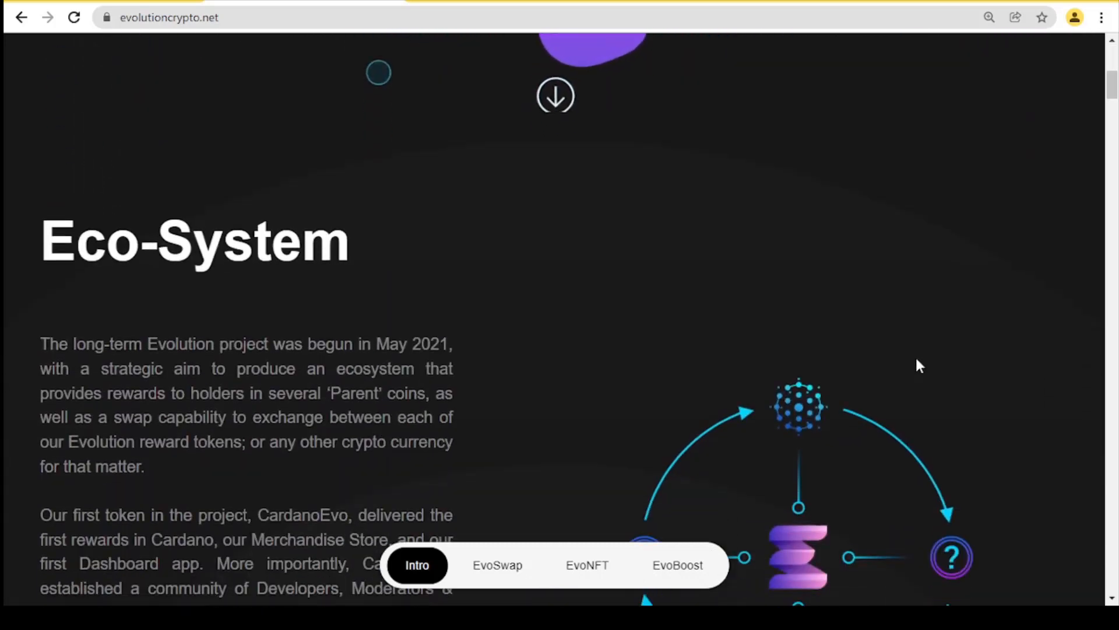
{"action": "scroll", "scroll_direction": "down", "scroll_amount": 3}
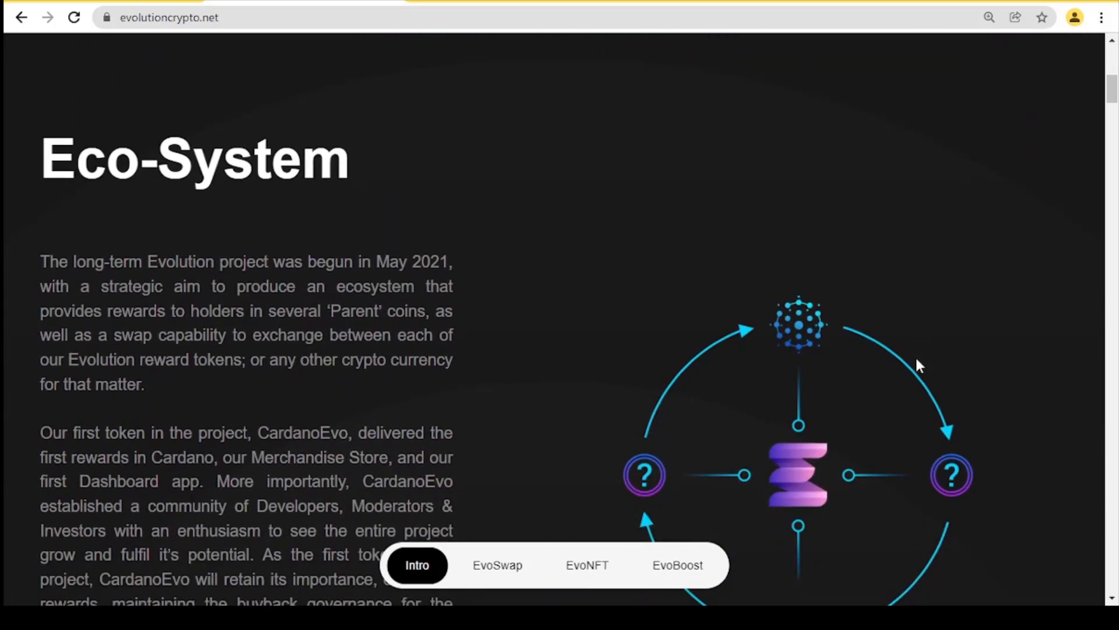
{"action": "scroll", "scroll_direction": "down", "scroll_amount": 3}
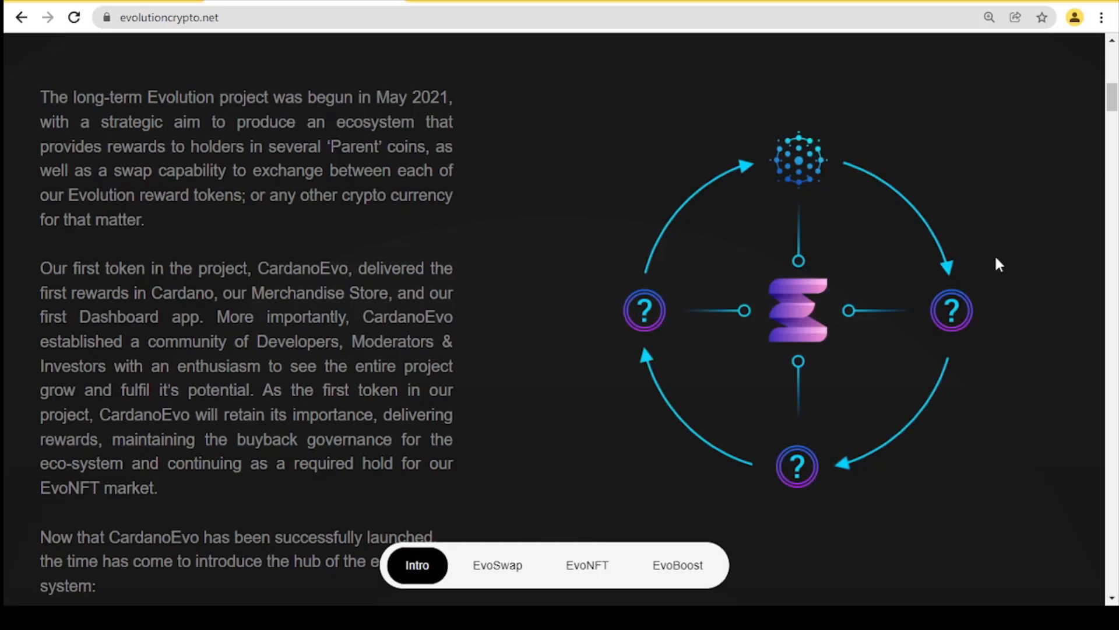
{"action": "mouse_move", "coordinate": [1006, 282]}
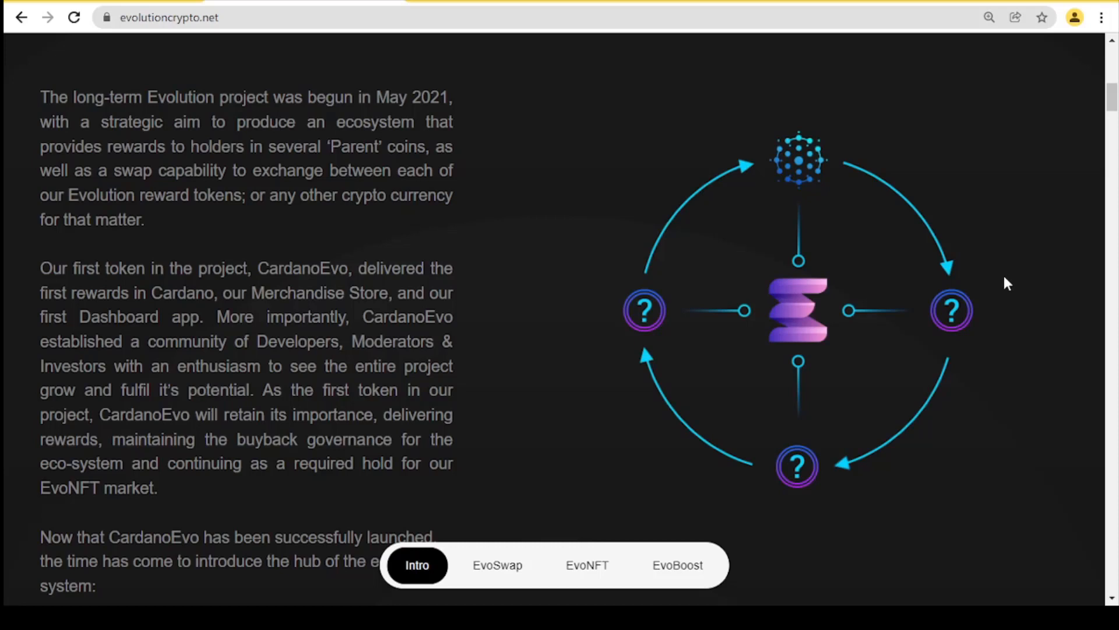
{"action": "scroll", "scroll_direction": "down", "scroll_amount": 3}
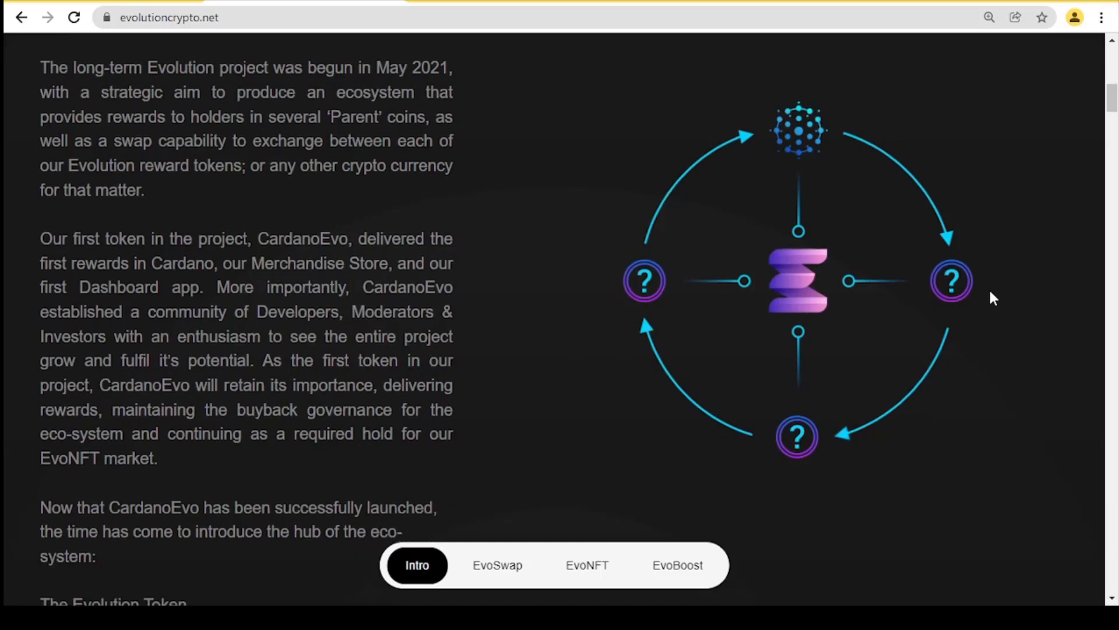
{"action": "scroll", "scroll_direction": "down", "scroll_amount": 3}
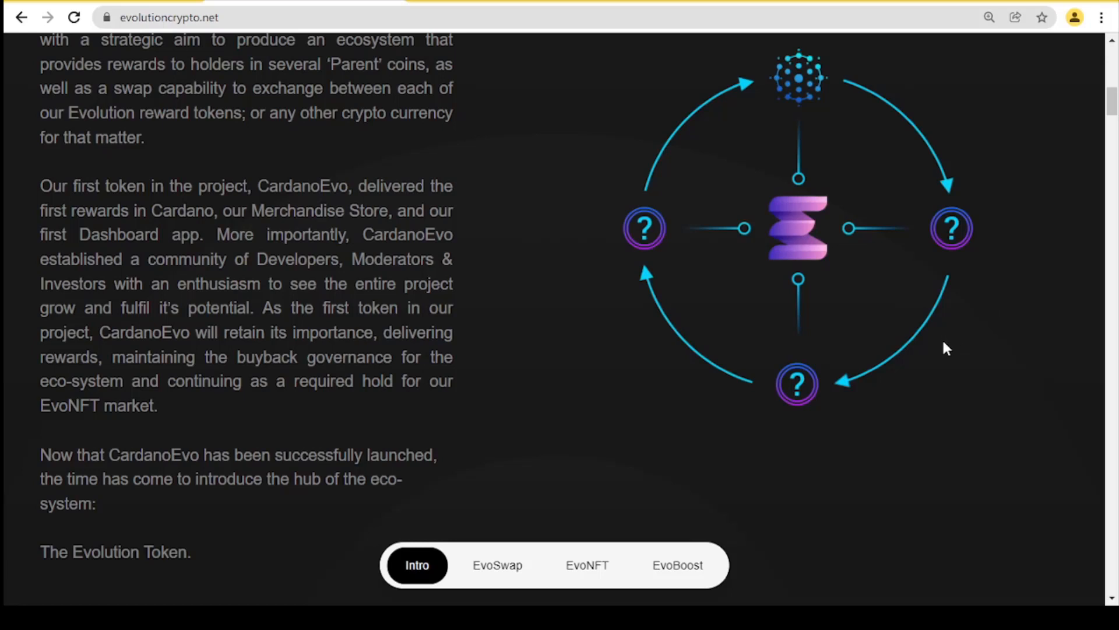
{"action": "mouse_move", "coordinate": [955, 351]}
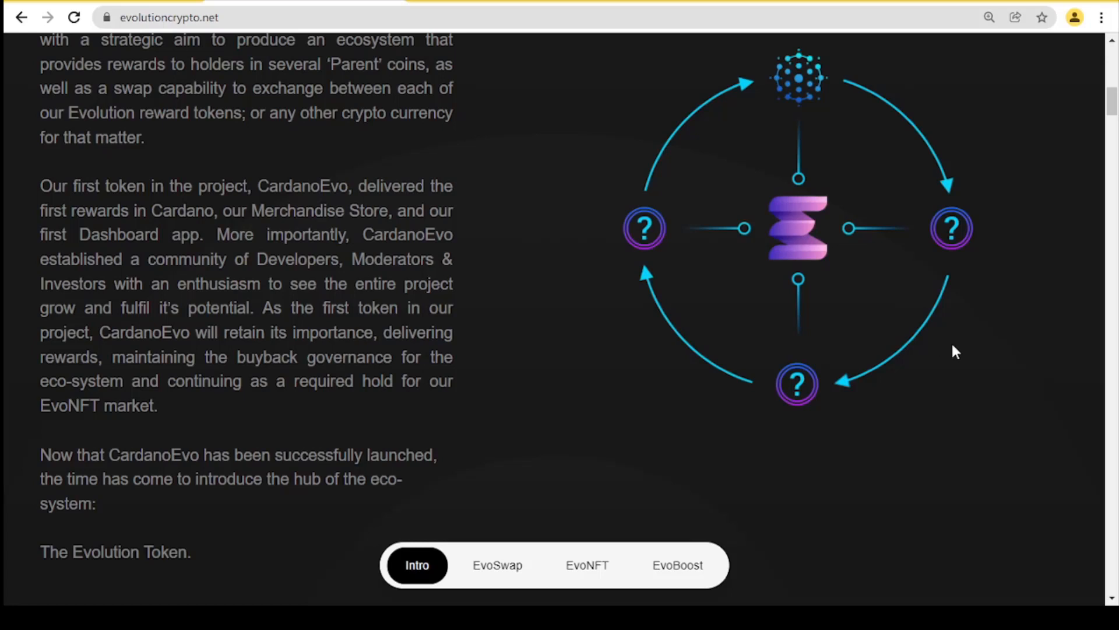
{"action": "mouse_move", "coordinate": [942, 356]}
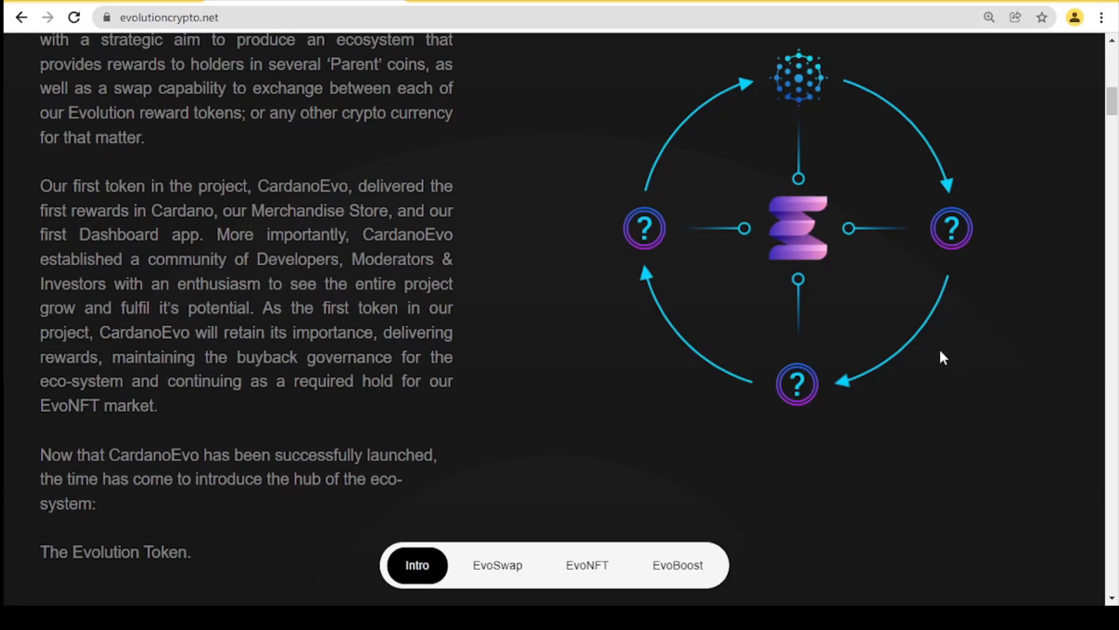
{"action": "mouse_move", "coordinate": [918, 361]}
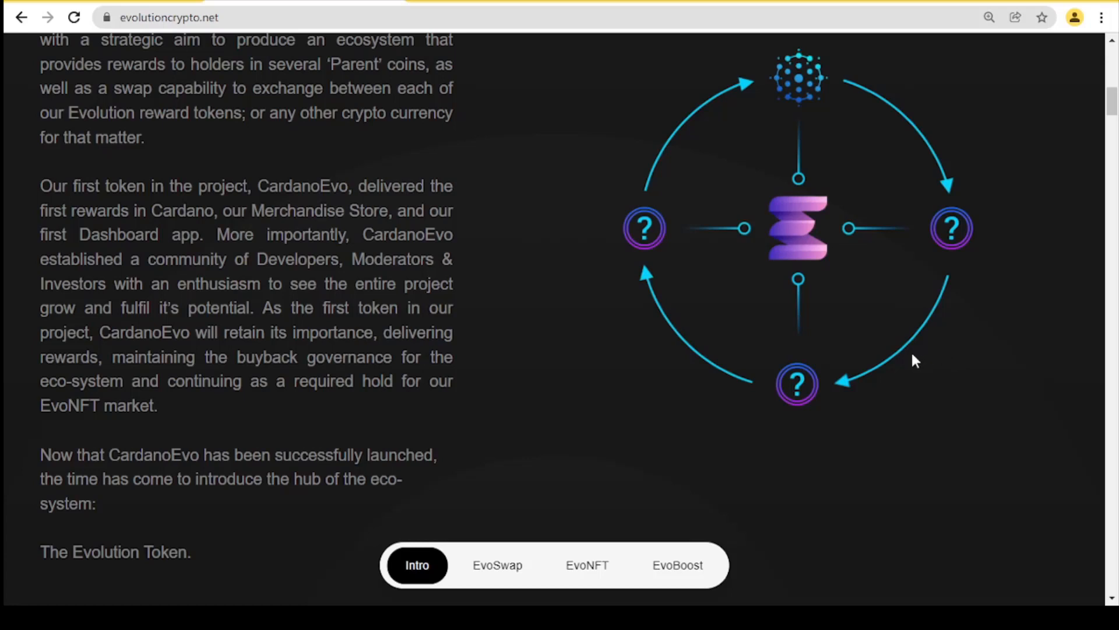
{"action": "mouse_move", "coordinate": [908, 367]}
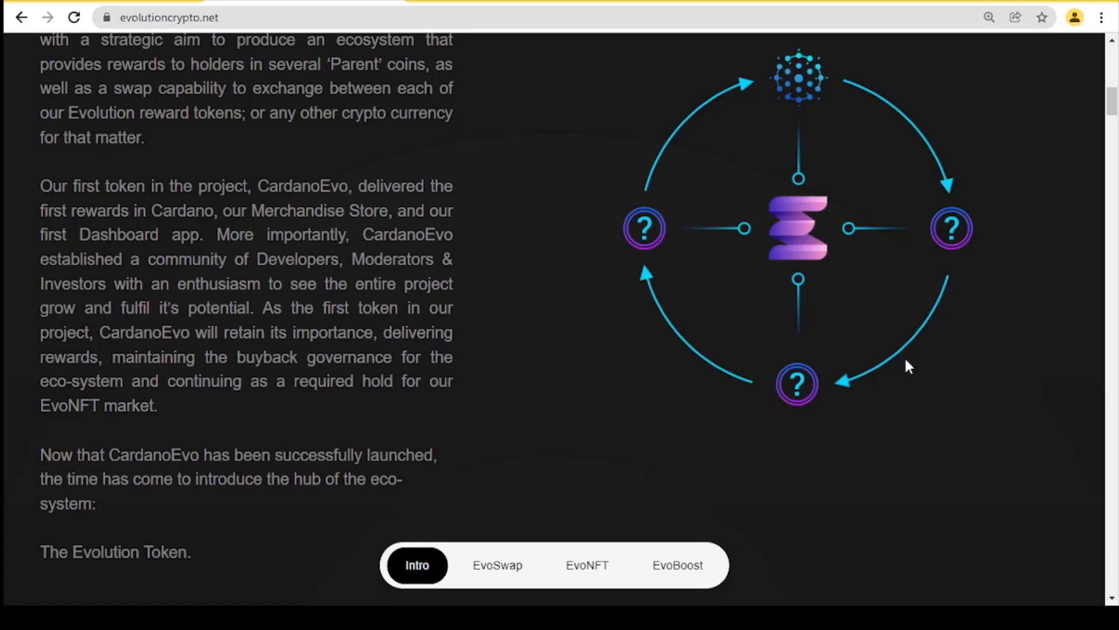
{"action": "mouse_move", "coordinate": [903, 361]}
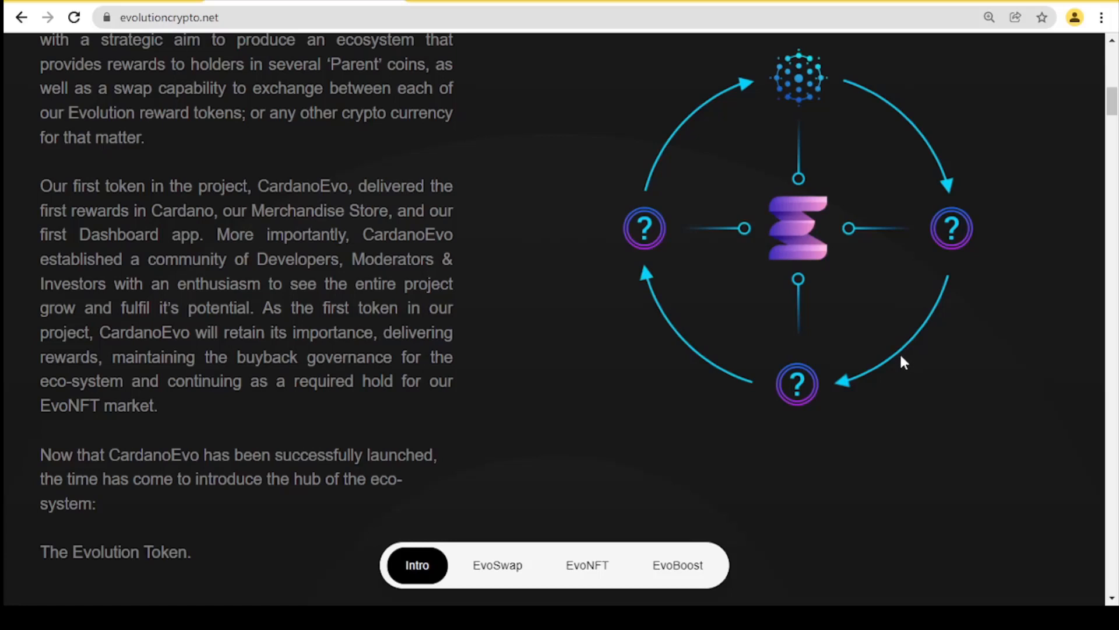
{"action": "scroll", "scroll_direction": "down", "scroll_amount": 3}
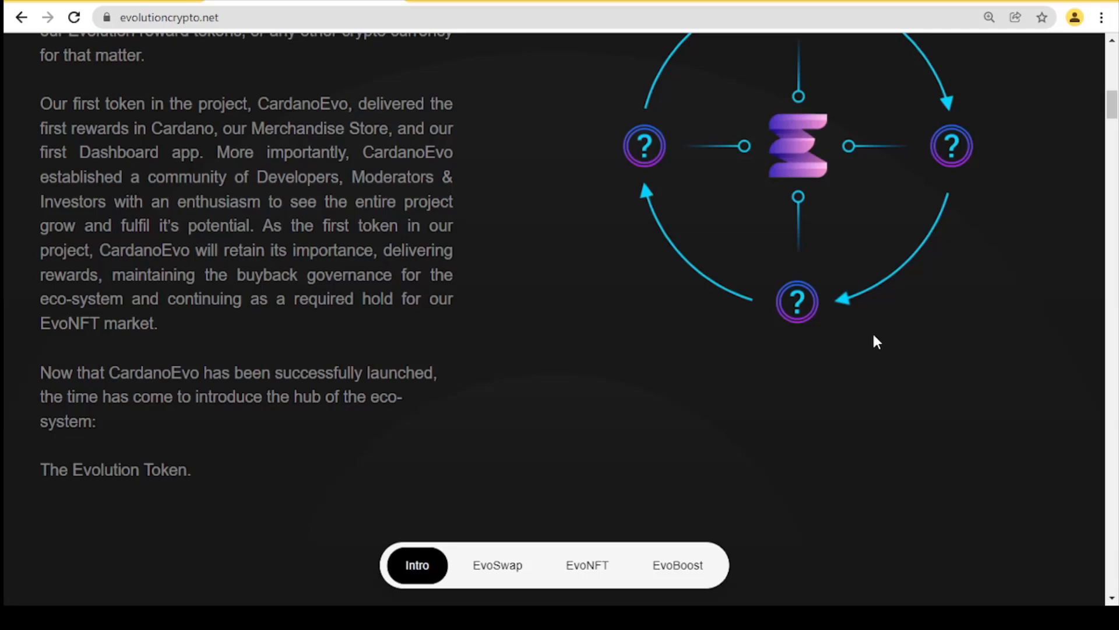
{"action": "mouse_move", "coordinate": [871, 335]}
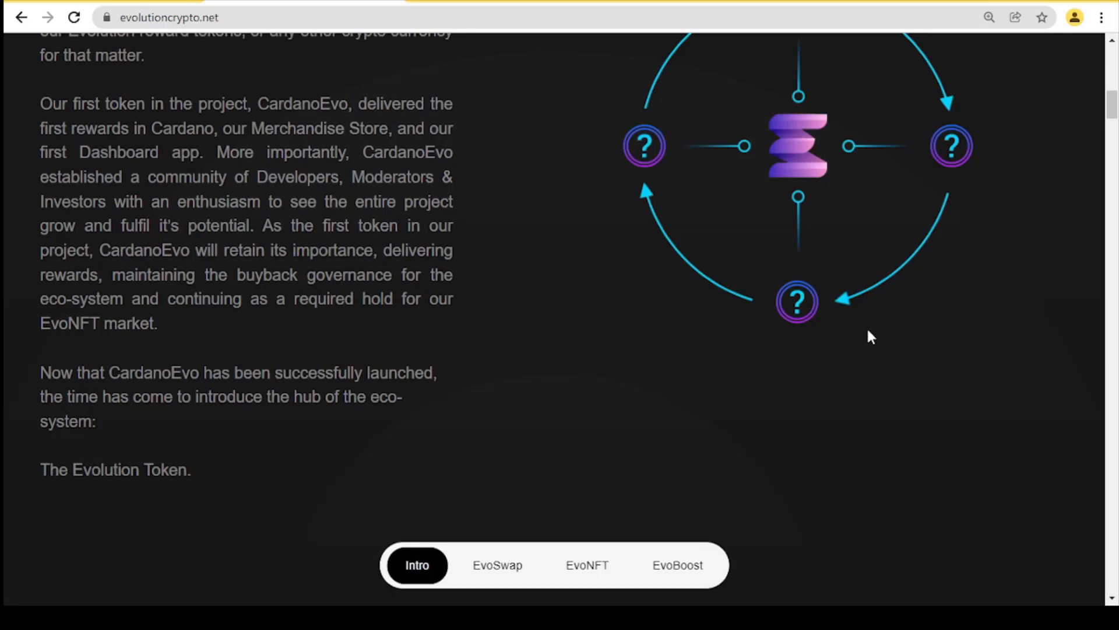
- Scroll past the Utility, Evolution and Evoboost statements to the Contract Features heading and address
{"action": "scroll", "scroll_direction": "down", "scroll_amount": 3}
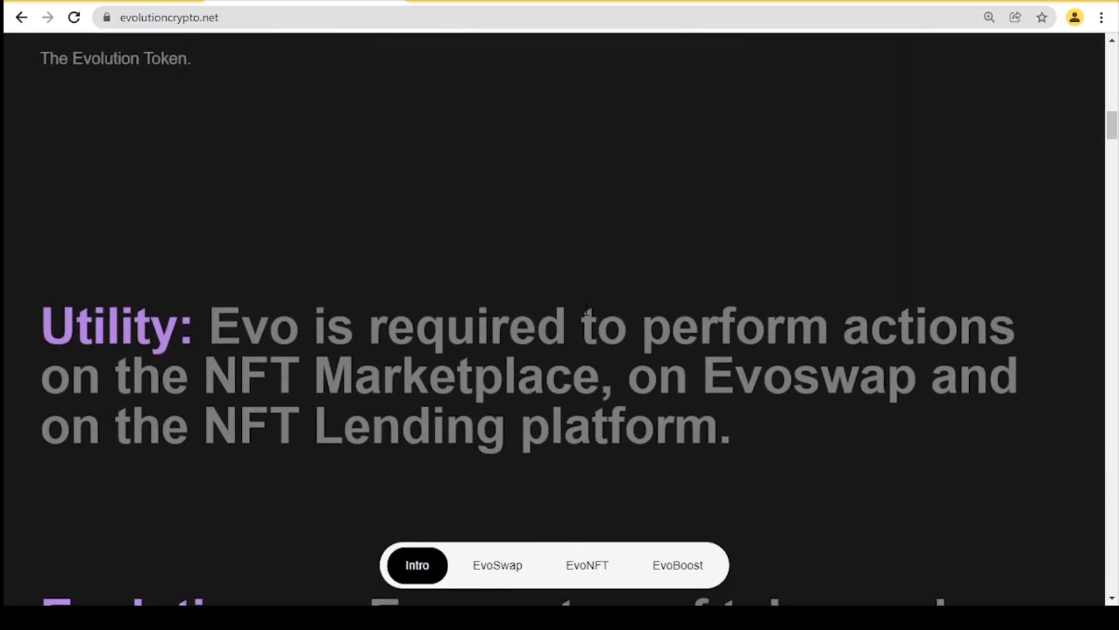
{"action": "scroll", "scroll_direction": "down", "scroll_amount": 3}
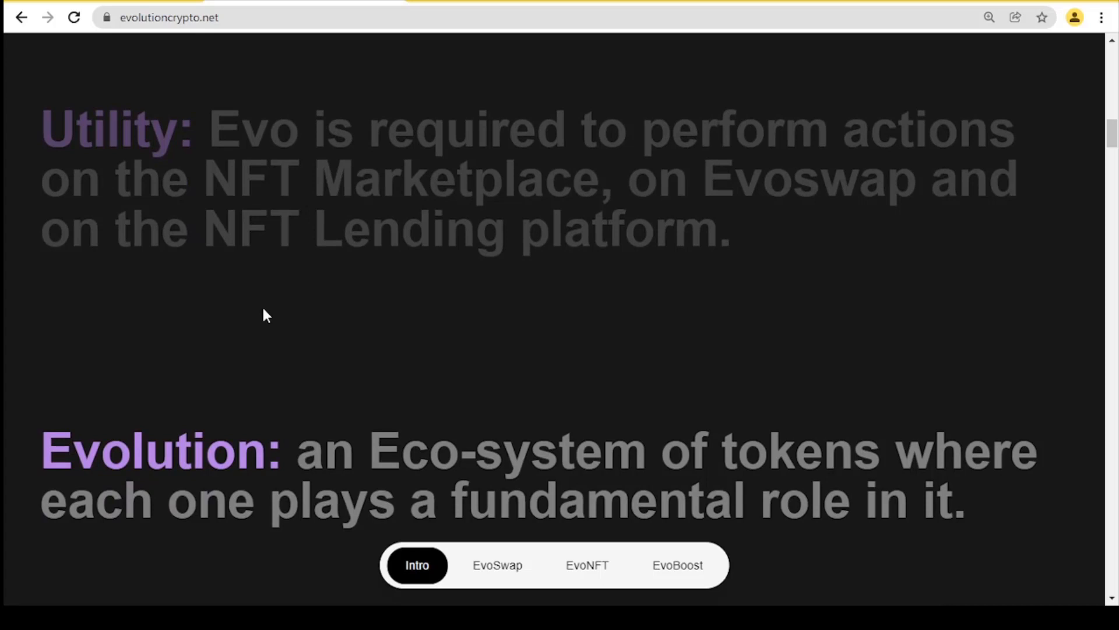
{"action": "scroll", "scroll_direction": "down", "scroll_amount": 3}
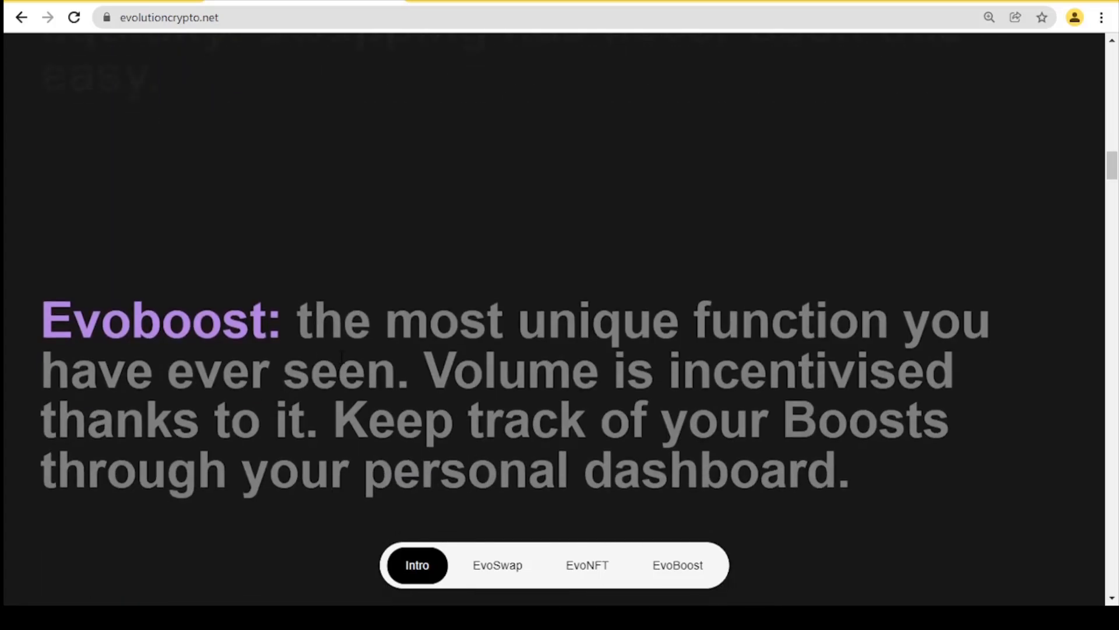
{"action": "scroll", "scroll_direction": "down", "scroll_amount": 3}
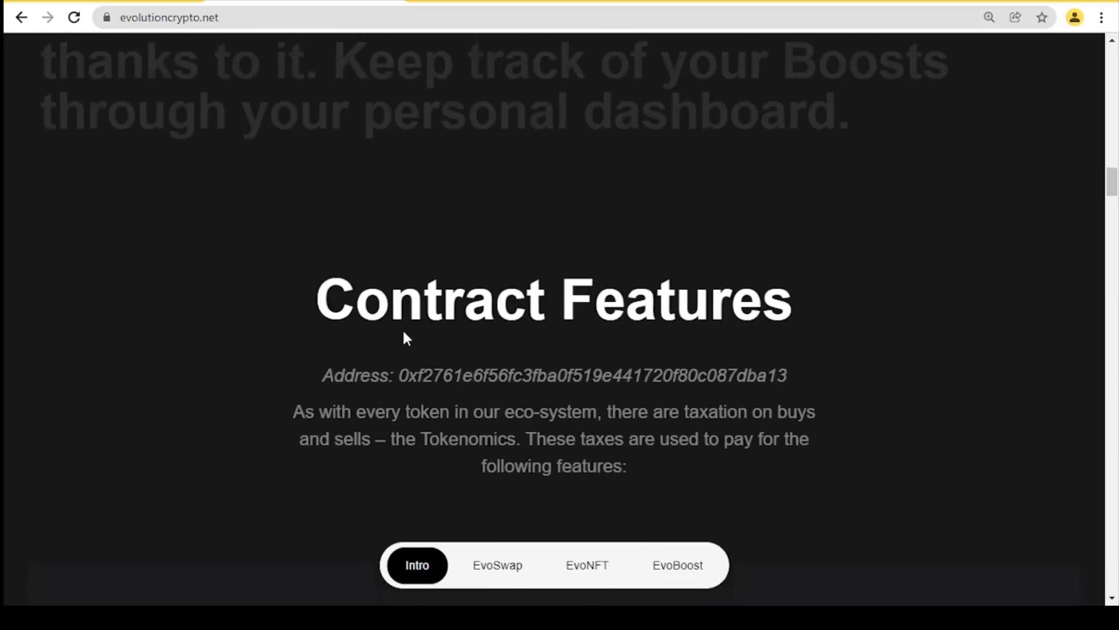
- Scroll through all six Contract Features, Evoboost to Marketing, Redistribution and Development
{"action": "scroll", "scroll_direction": "down", "scroll_amount": 3}
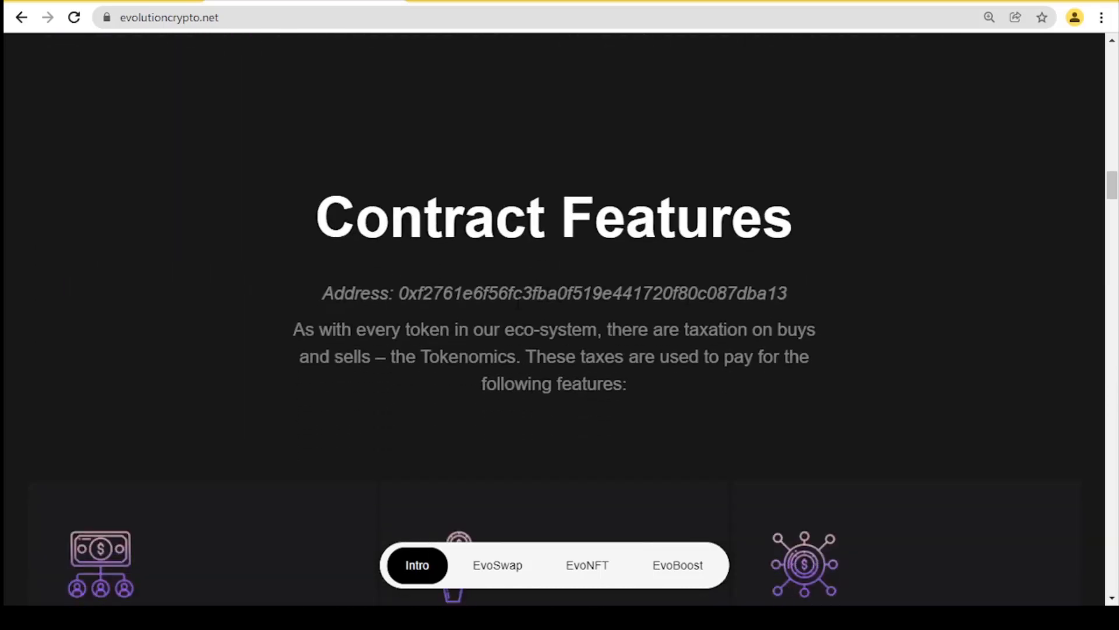
{"action": "scroll", "scroll_direction": "down", "scroll_amount": 3}
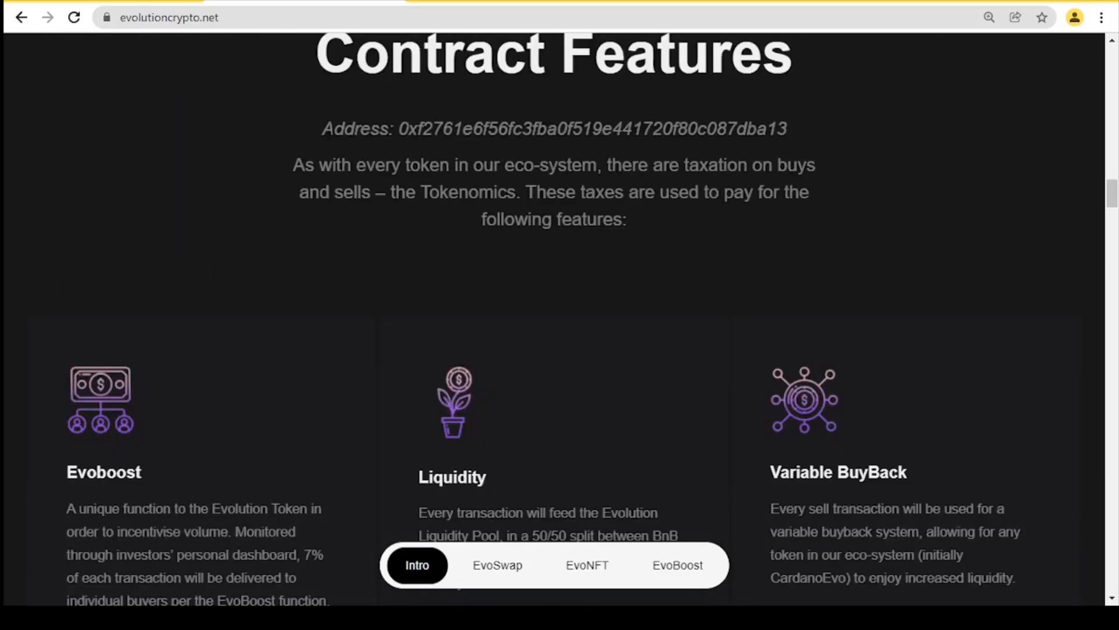
{"action": "mouse_move", "coordinate": [643, 38]}
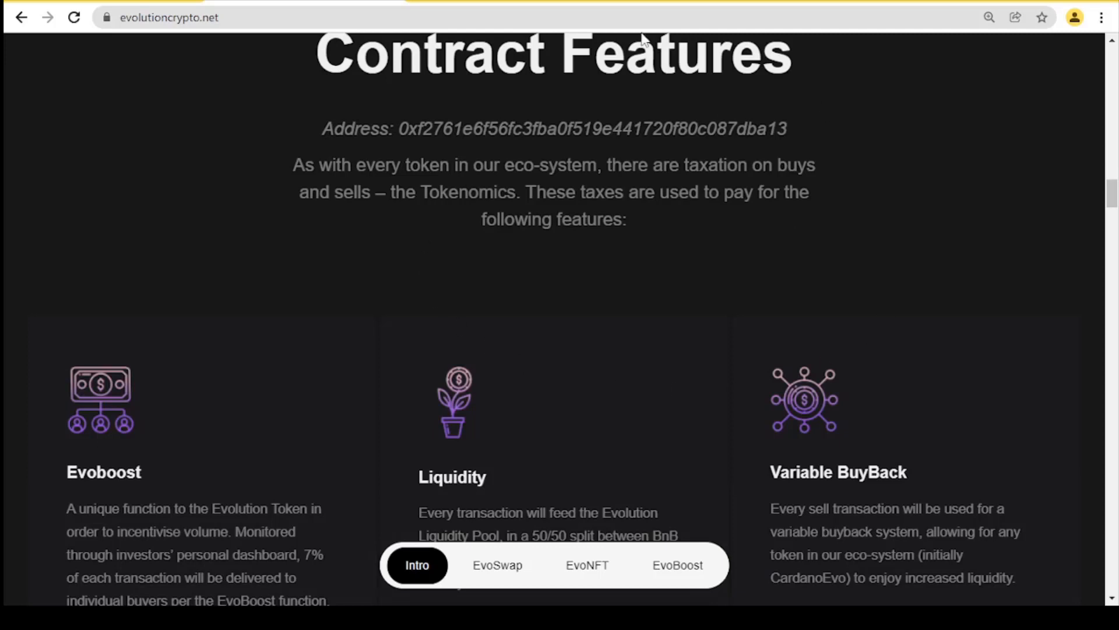
{"action": "mouse_move", "coordinate": [988, 278]}
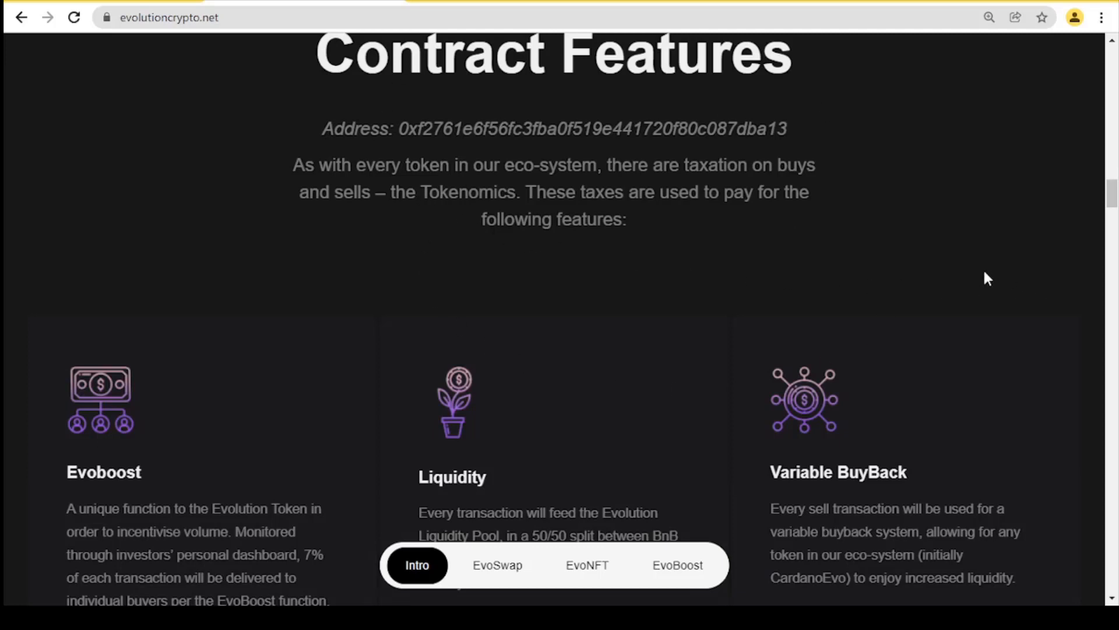
{"action": "scroll", "scroll_direction": "down", "scroll_amount": 3}
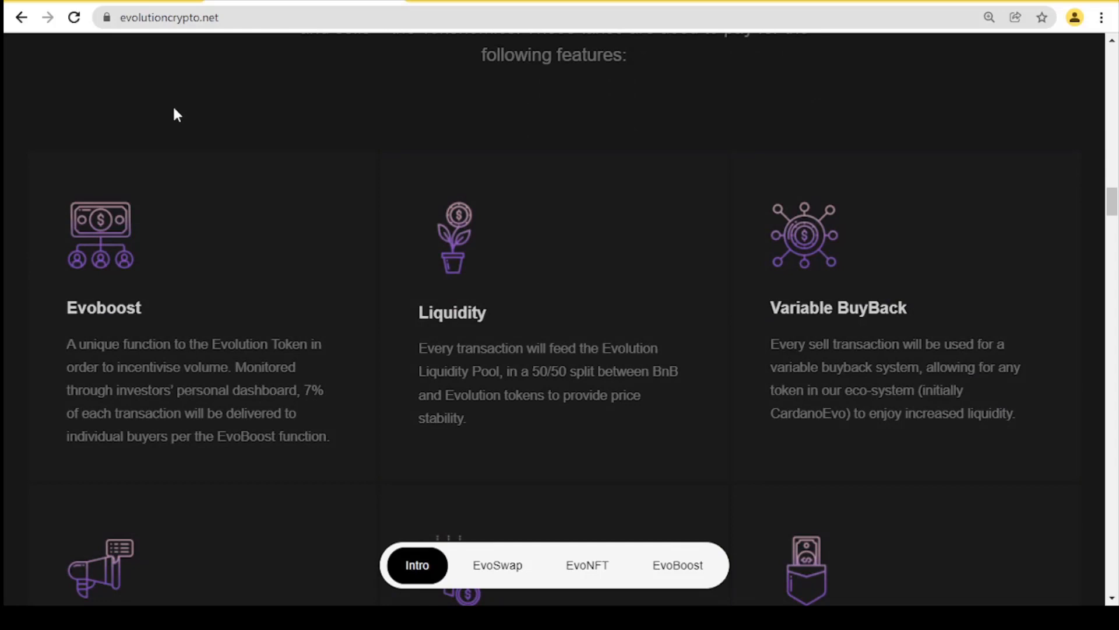
{"action": "scroll", "scroll_direction": "down", "scroll_amount": 3}
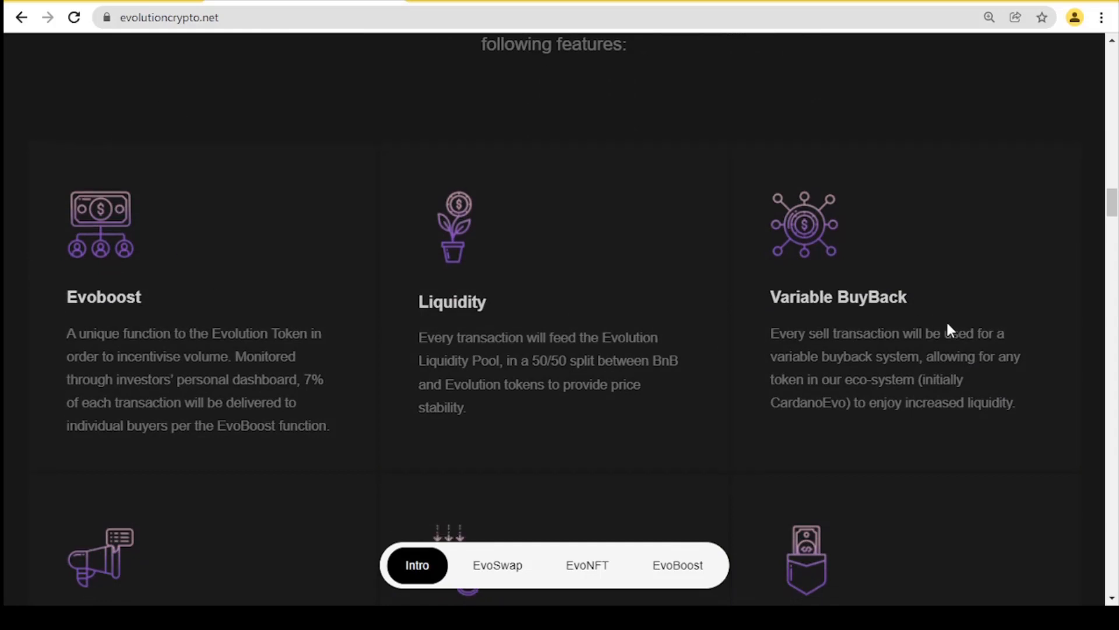
{"action": "scroll", "scroll_direction": "down", "scroll_amount": 3}
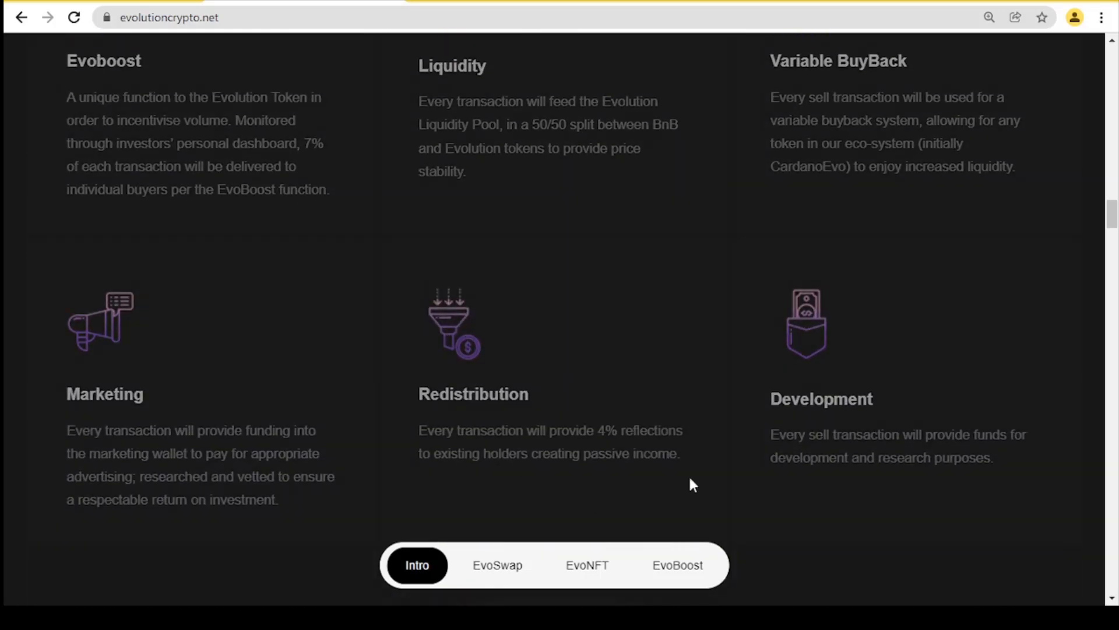
{"action": "scroll", "scroll_direction": "down", "scroll_amount": 3}
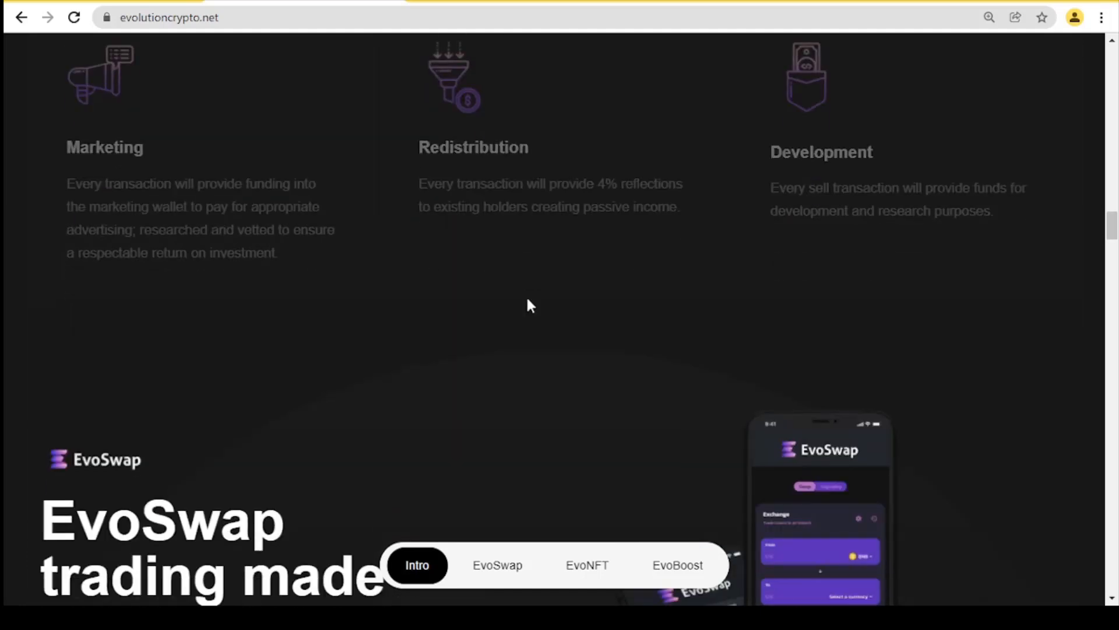
- Jump to the EvoSwap section via the floating bottom navigation bar
{"action": "left_click", "coordinate": [496, 564]}
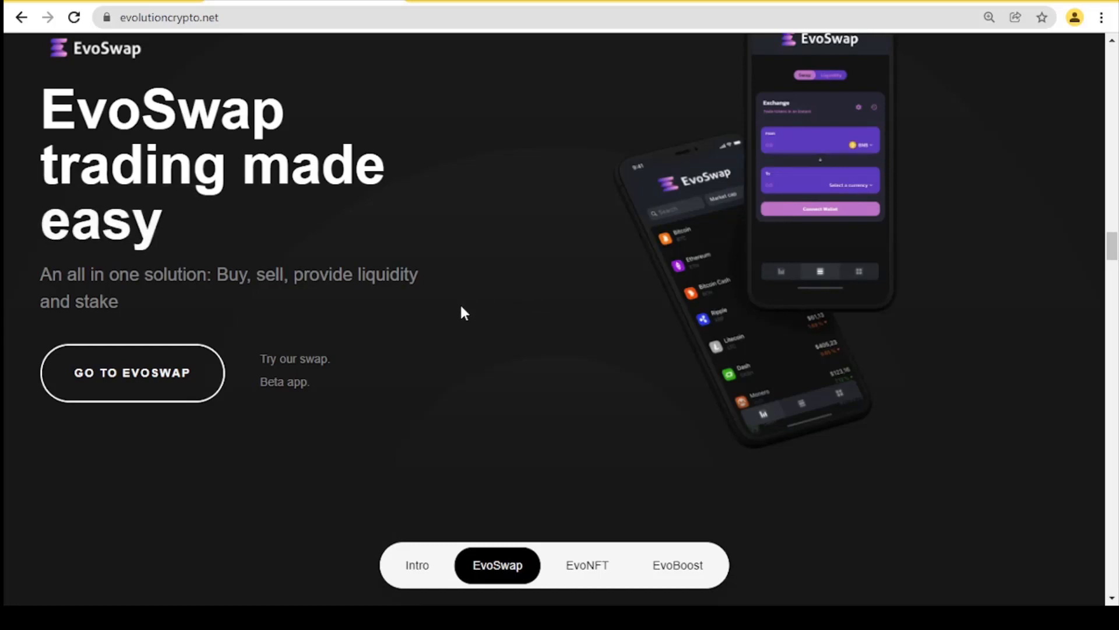
{"action": "mouse_move", "coordinate": [148, 474]}
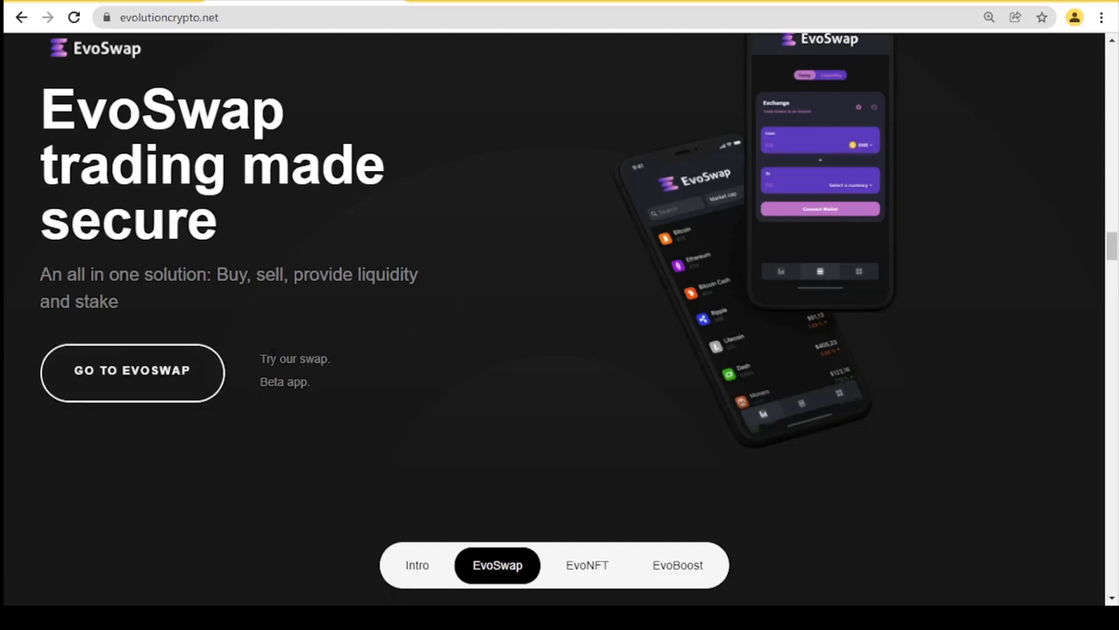
- Jump to the EvoNFT section and scroll to its 'NFTs made easy' marketplace description
{"action": "left_click", "coordinate": [586, 564]}
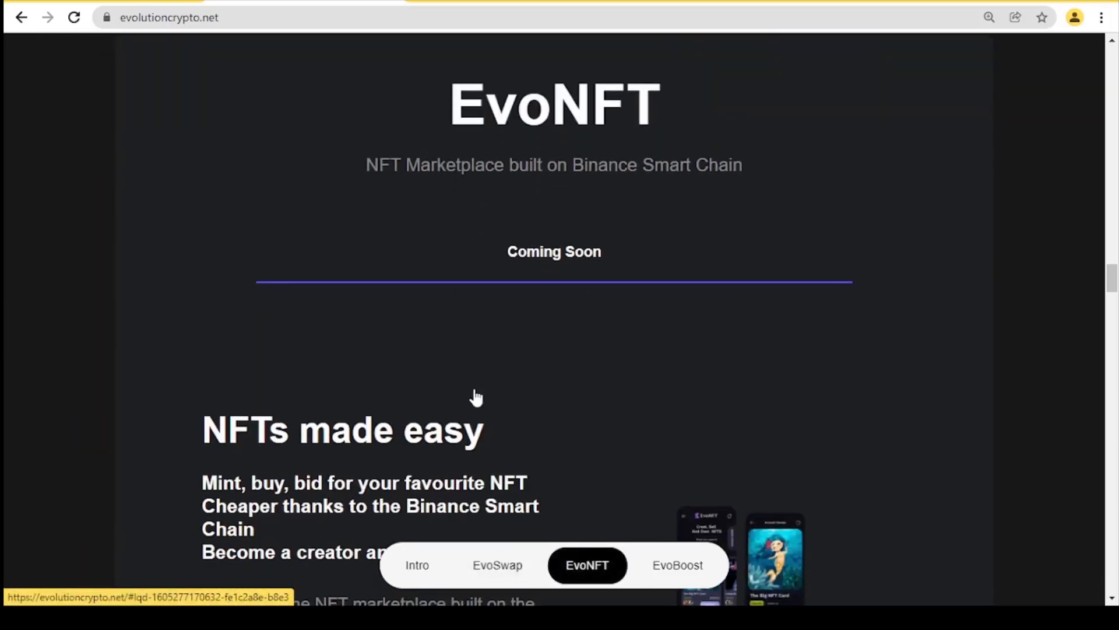
{"action": "mouse_move", "coordinate": [482, 387]}
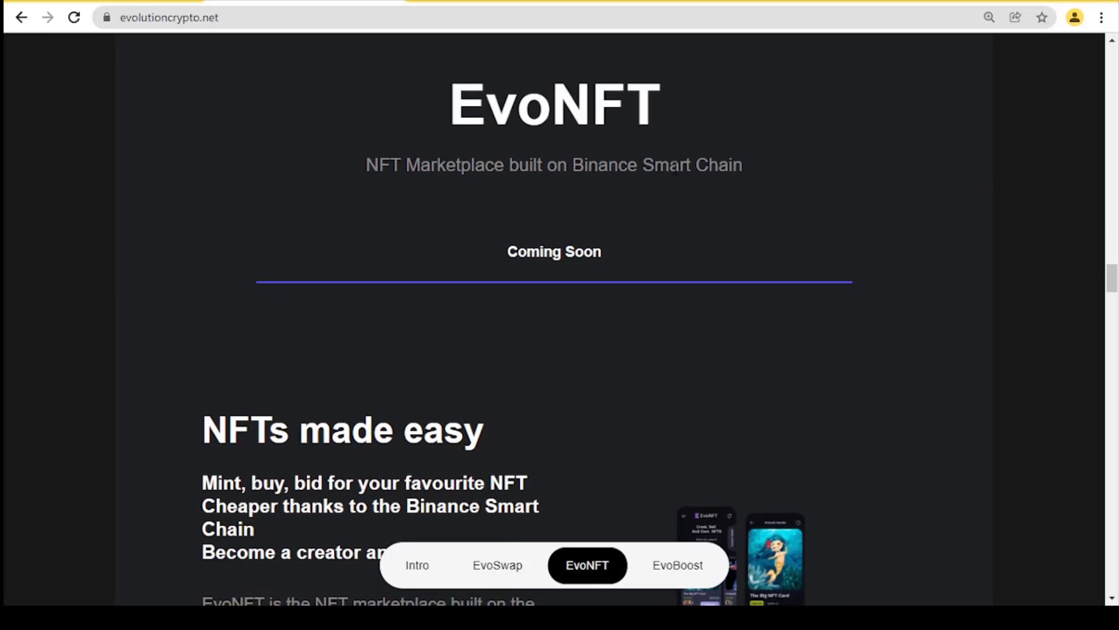
{"action": "scroll", "scroll_direction": "down", "scroll_amount": 3}
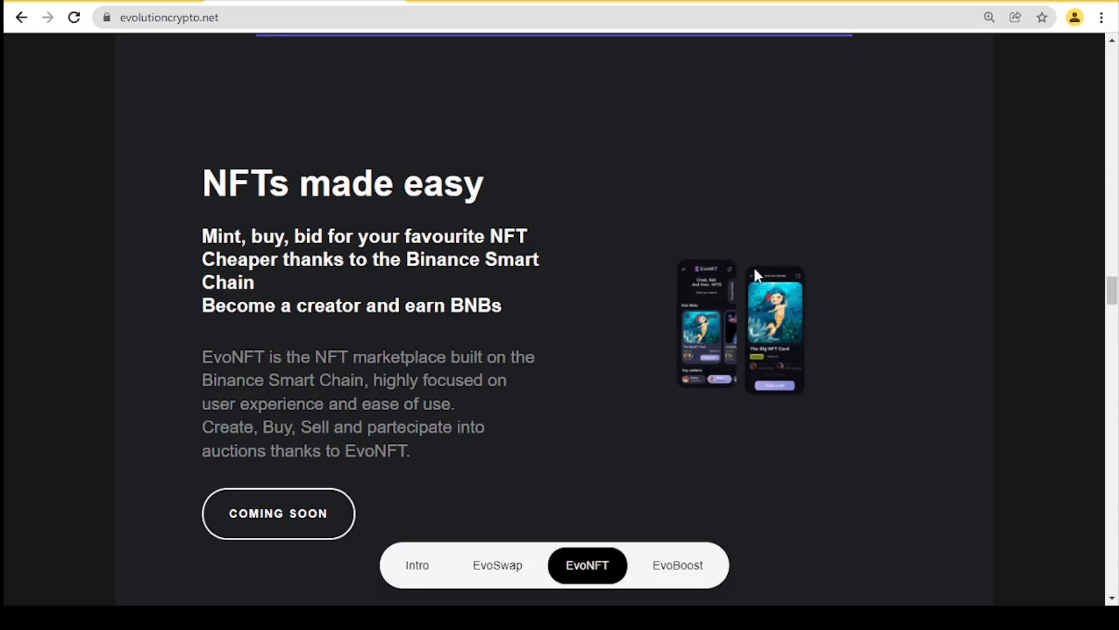
{"action": "mouse_move", "coordinate": [1035, 278]}
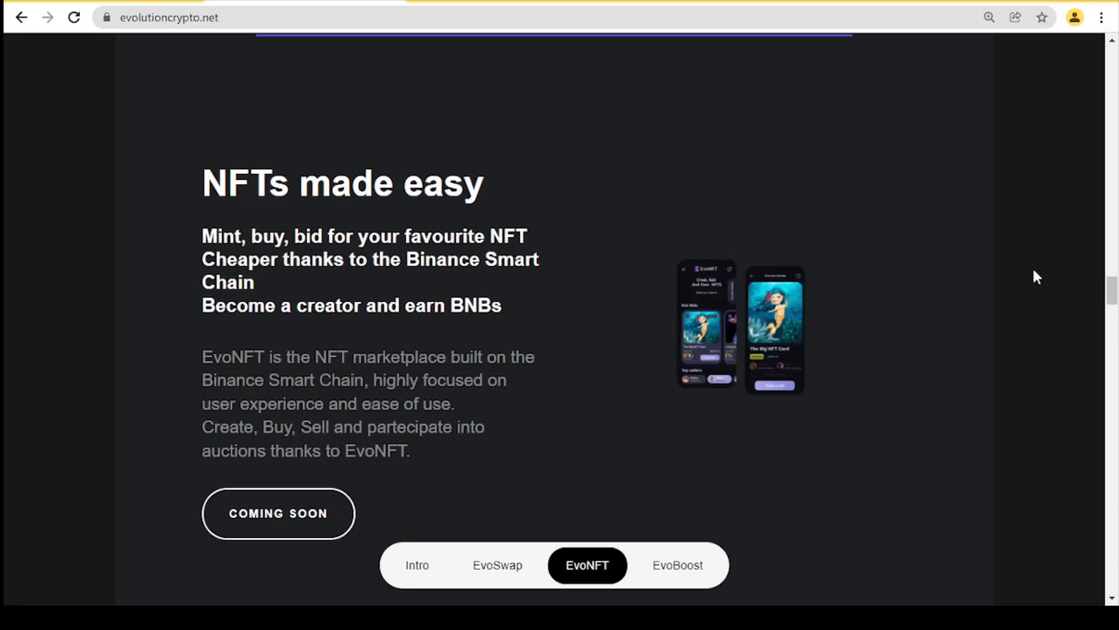
{"action": "mouse_move", "coordinate": [864, 281]}
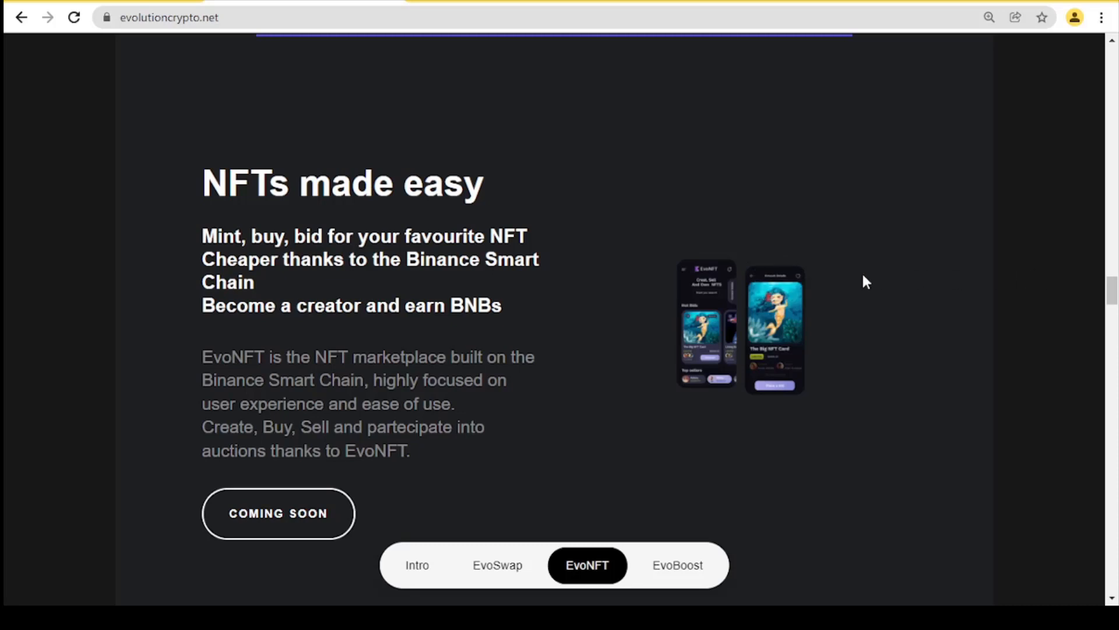
{"action": "scroll", "scroll_direction": "down", "scroll_amount": 3}
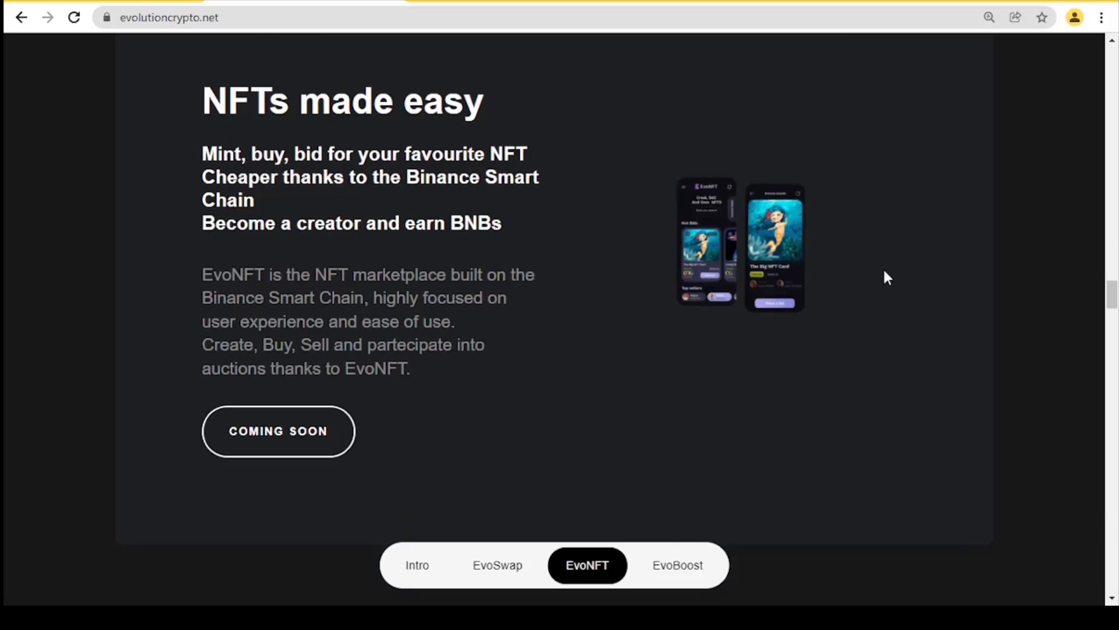
{"action": "mouse_move", "coordinate": [955, 280]}
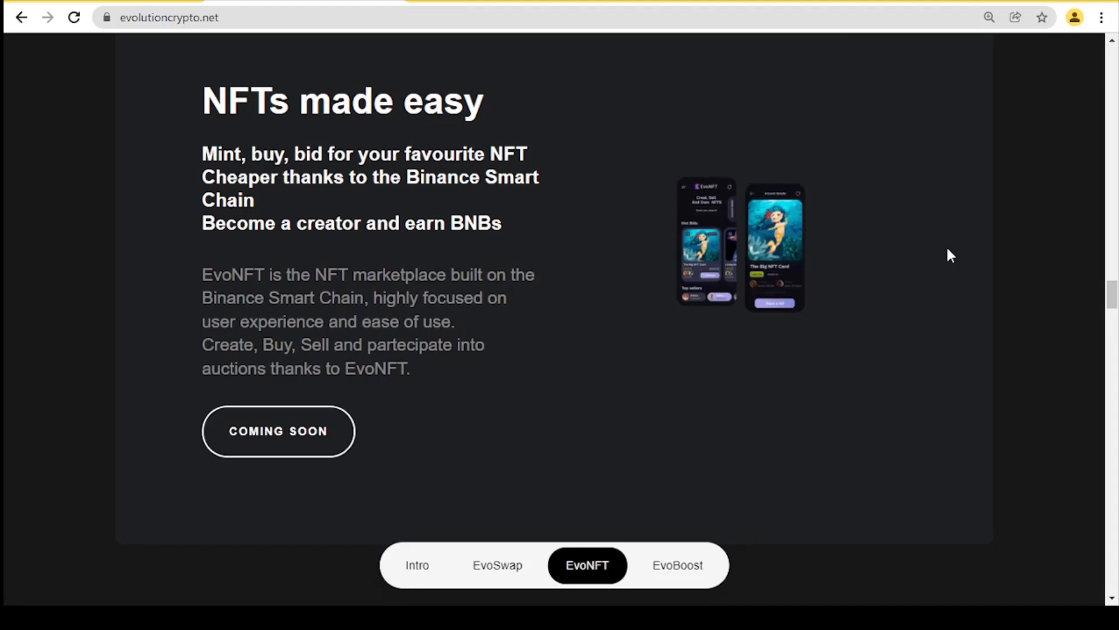
{"action": "mouse_move", "coordinate": [975, 253]}
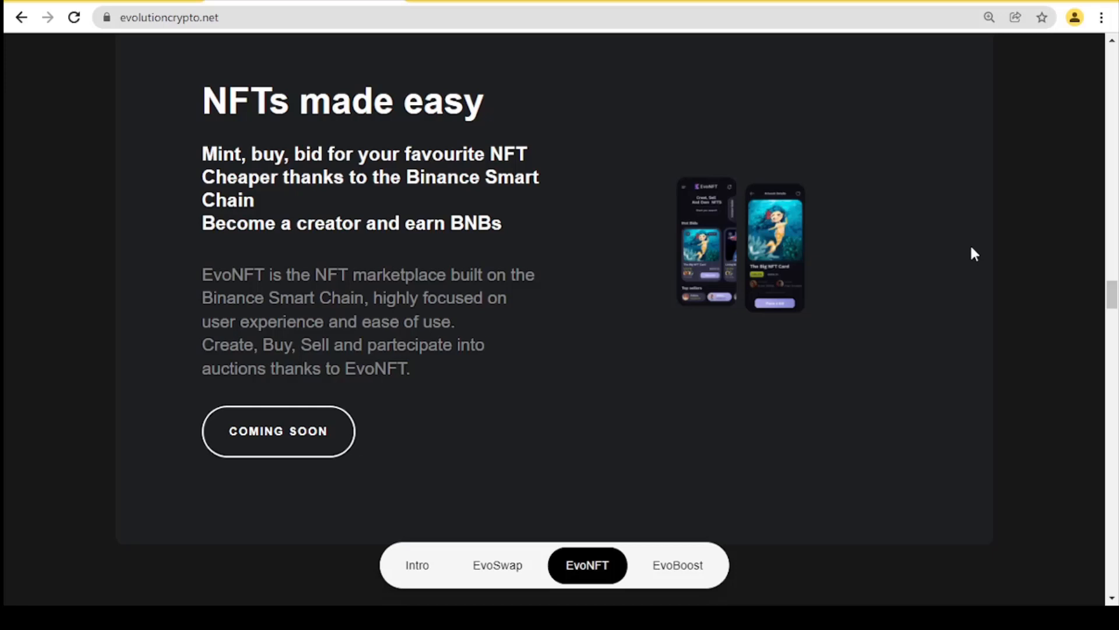
{"action": "mouse_move", "coordinate": [950, 257]}
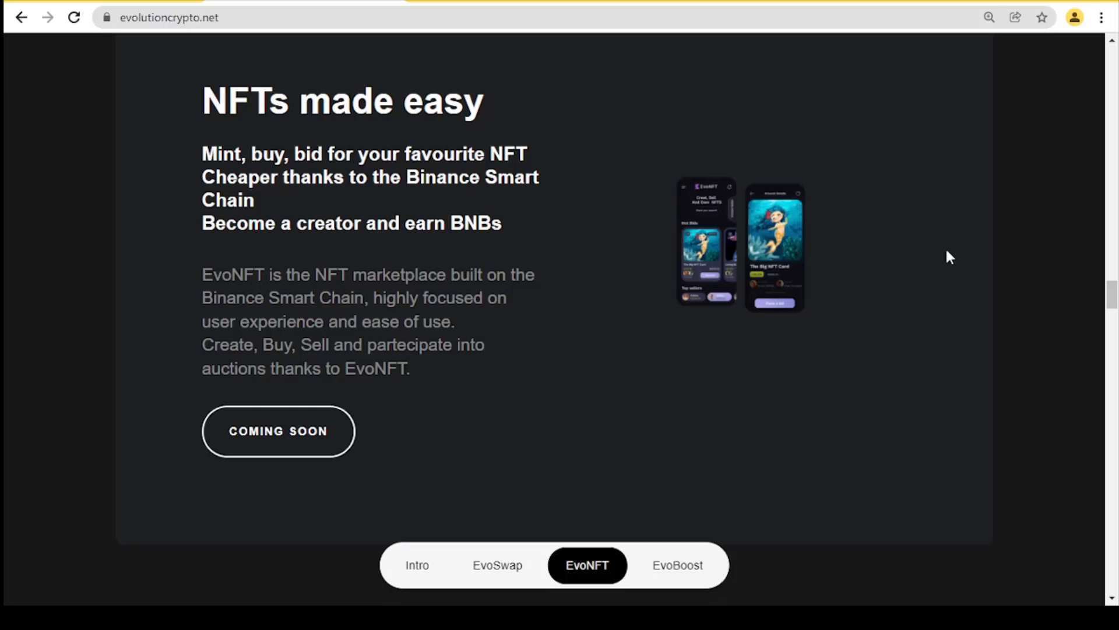
{"action": "mouse_move", "coordinate": [919, 222]}
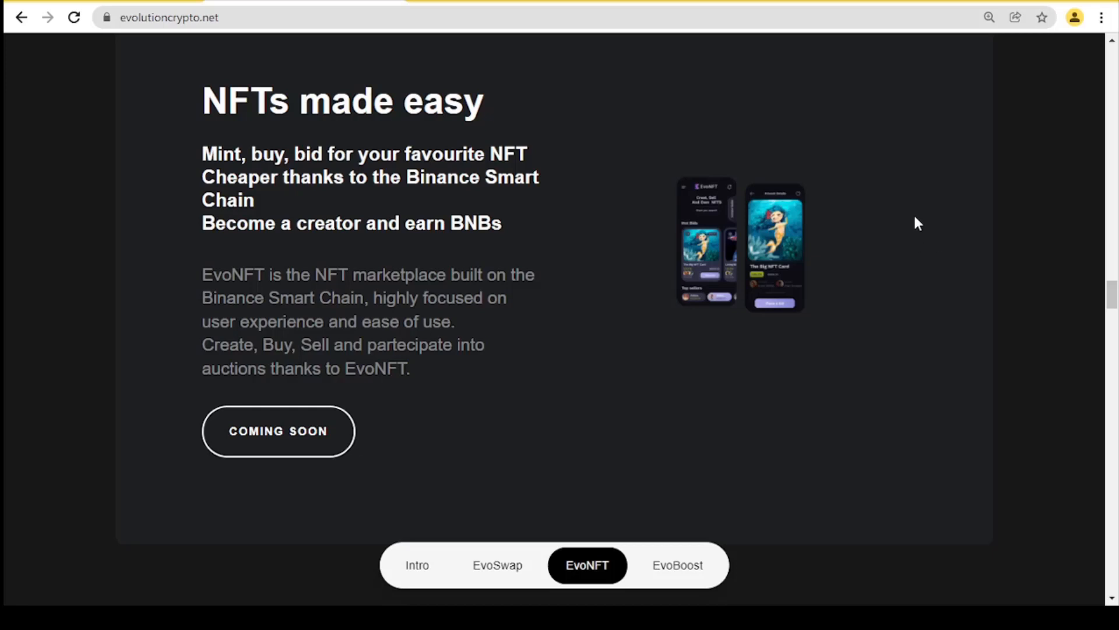
{"action": "mouse_move", "coordinate": [649, 317]}
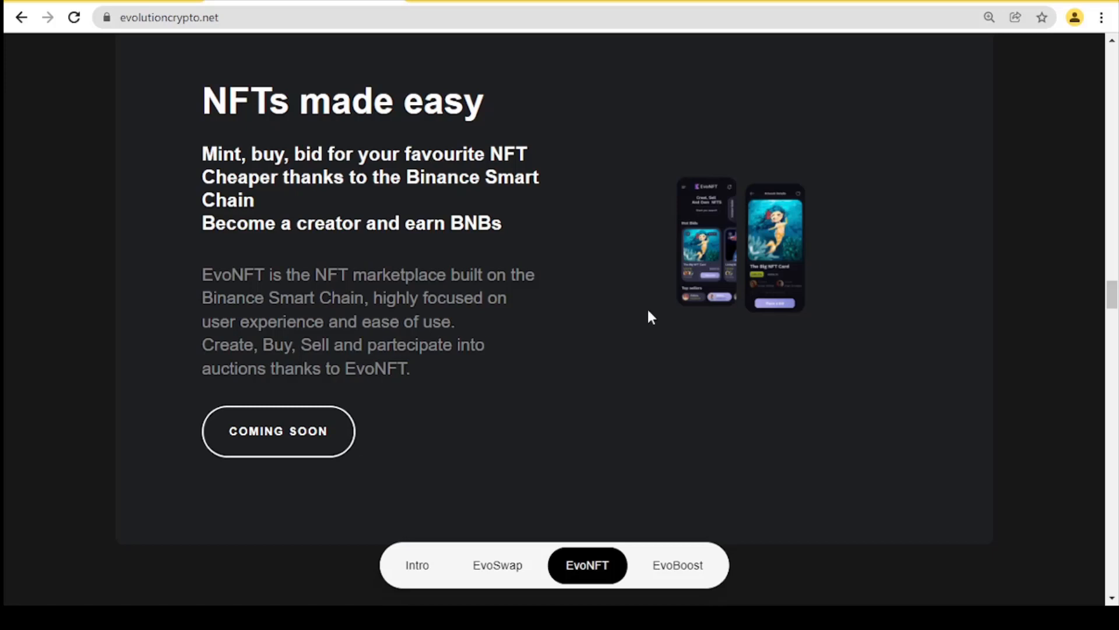
- Jump to EvoBoost and scroll through Lvl. 1–5, the 17.5% boost chance and the Dashboard button
{"action": "left_click", "coordinate": [676, 564]}
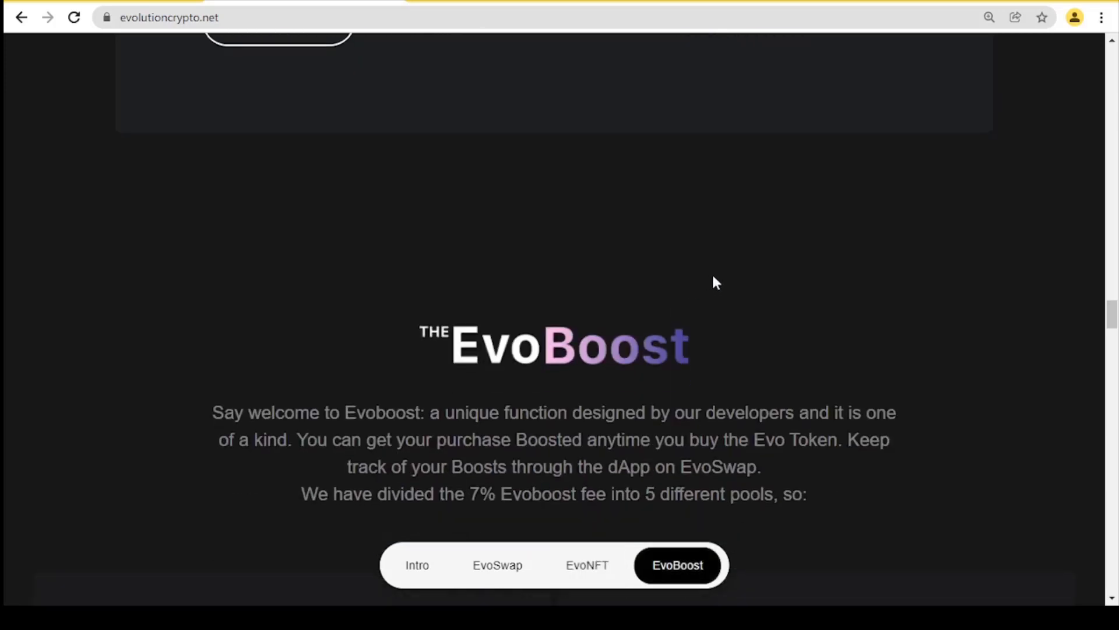
{"action": "scroll", "scroll_direction": "down", "scroll_amount": 3}
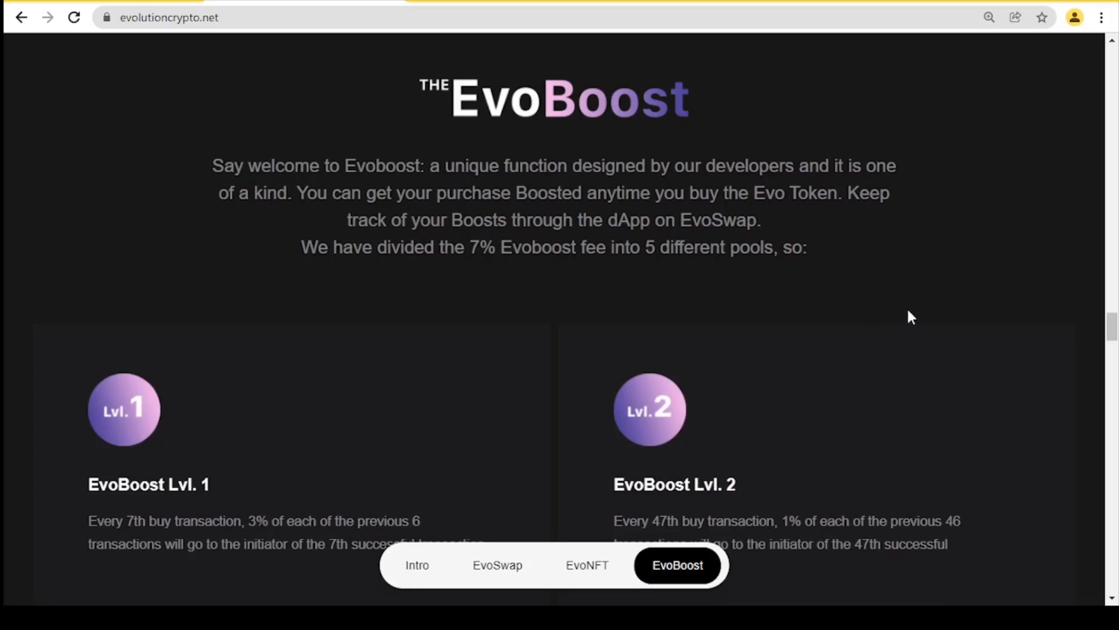
{"action": "mouse_move", "coordinate": [993, 278]}
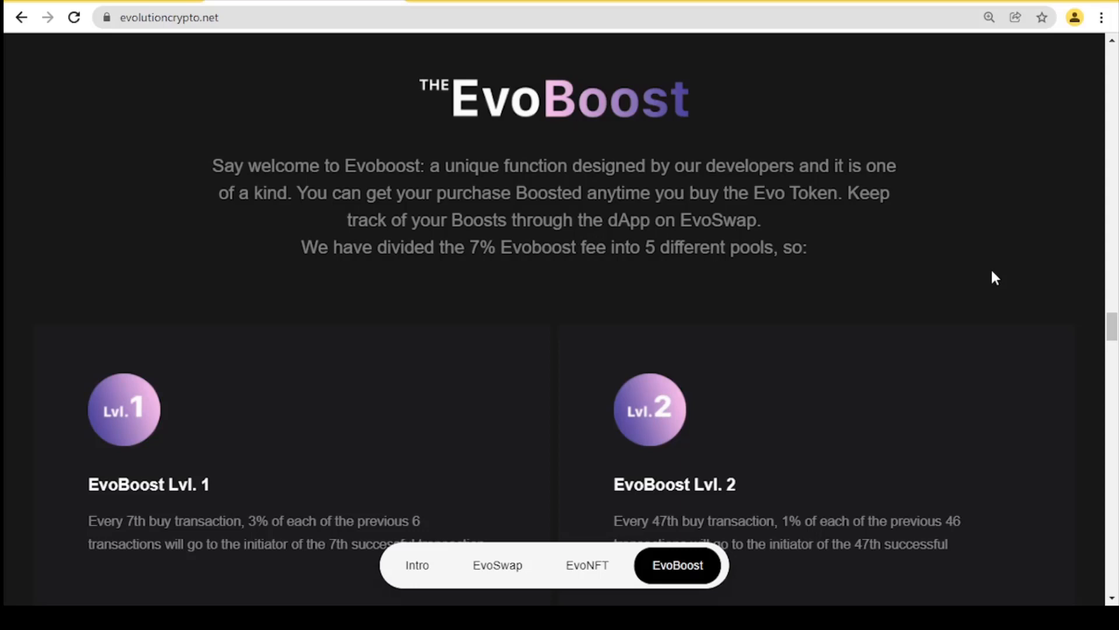
{"action": "scroll", "scroll_direction": "down", "scroll_amount": 3}
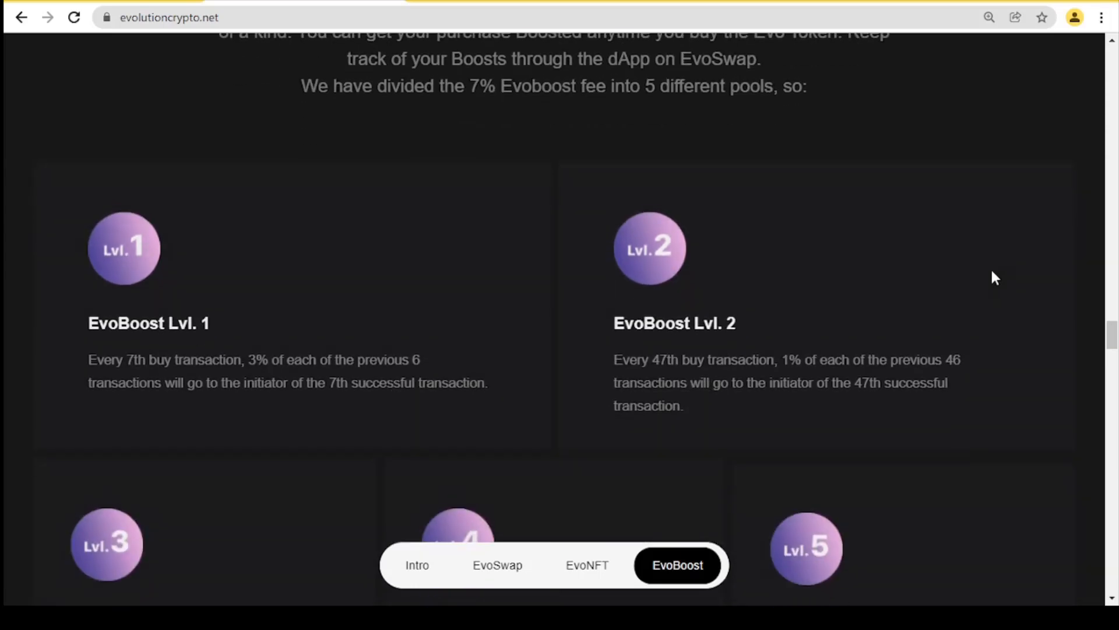
{"action": "scroll", "scroll_direction": "down", "scroll_amount": 3}
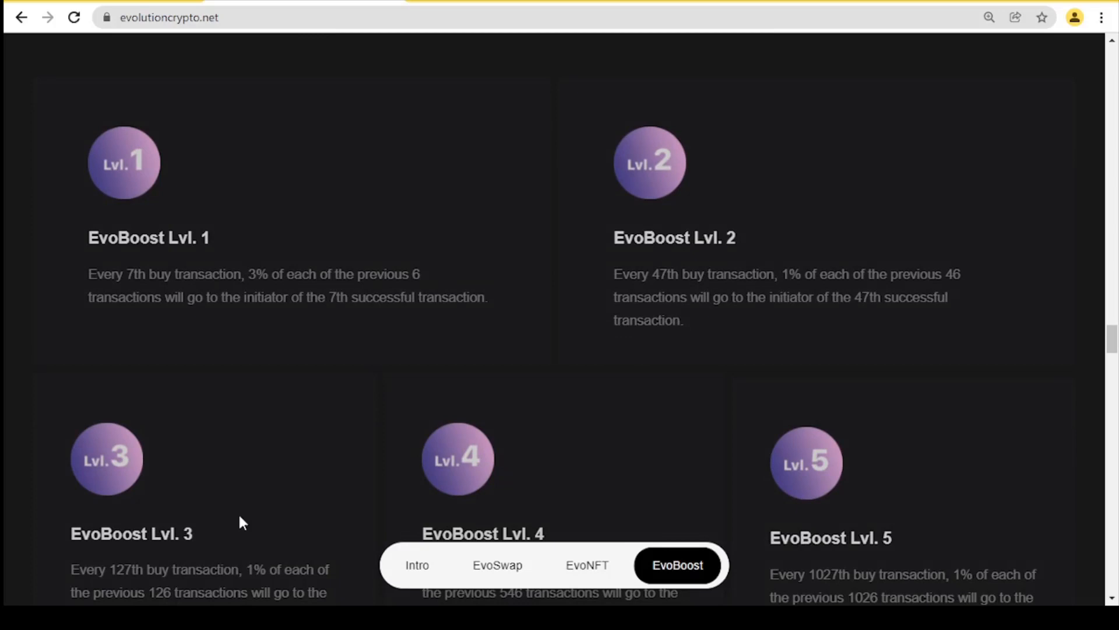
{"action": "scroll", "scroll_direction": "down", "scroll_amount": 3}
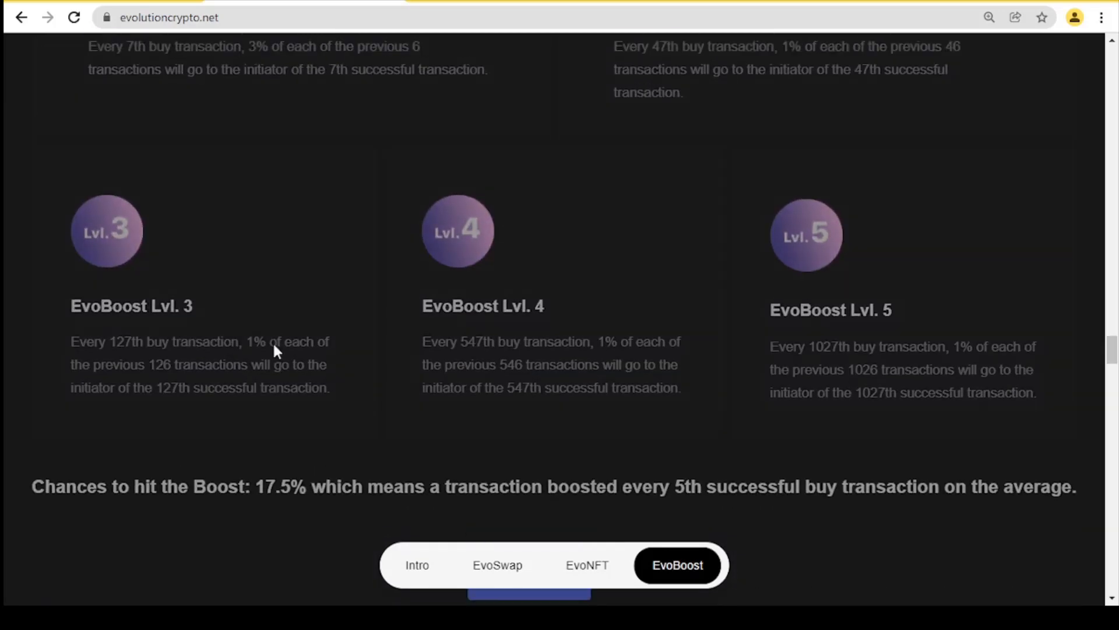
{"action": "scroll", "scroll_direction": "down", "scroll_amount": 3}
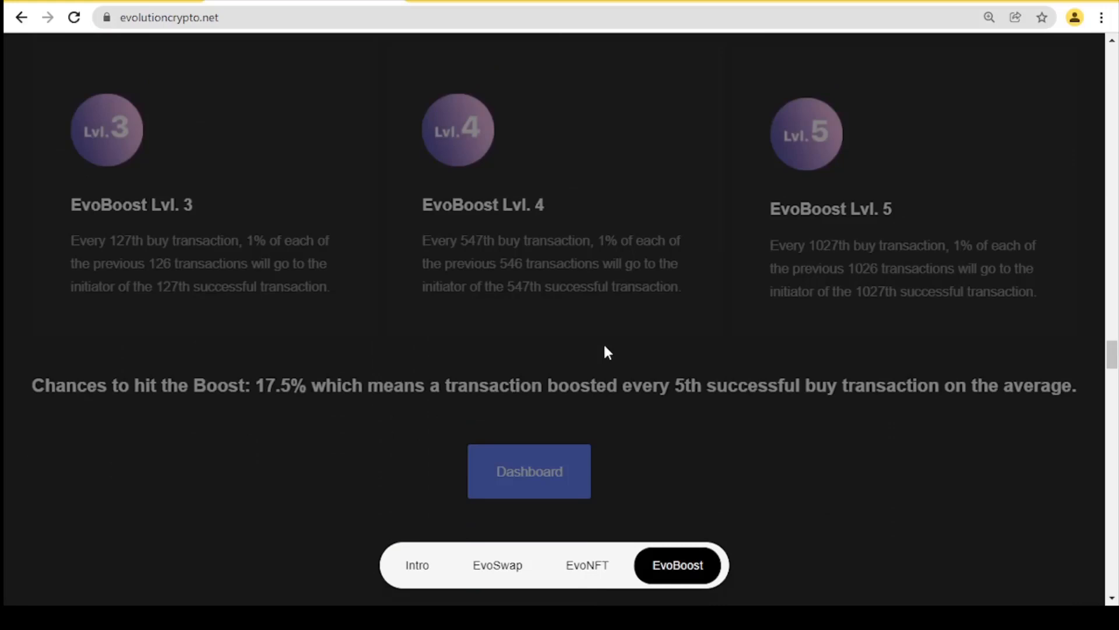
{"action": "scroll", "scroll_direction": "down", "scroll_amount": 3}
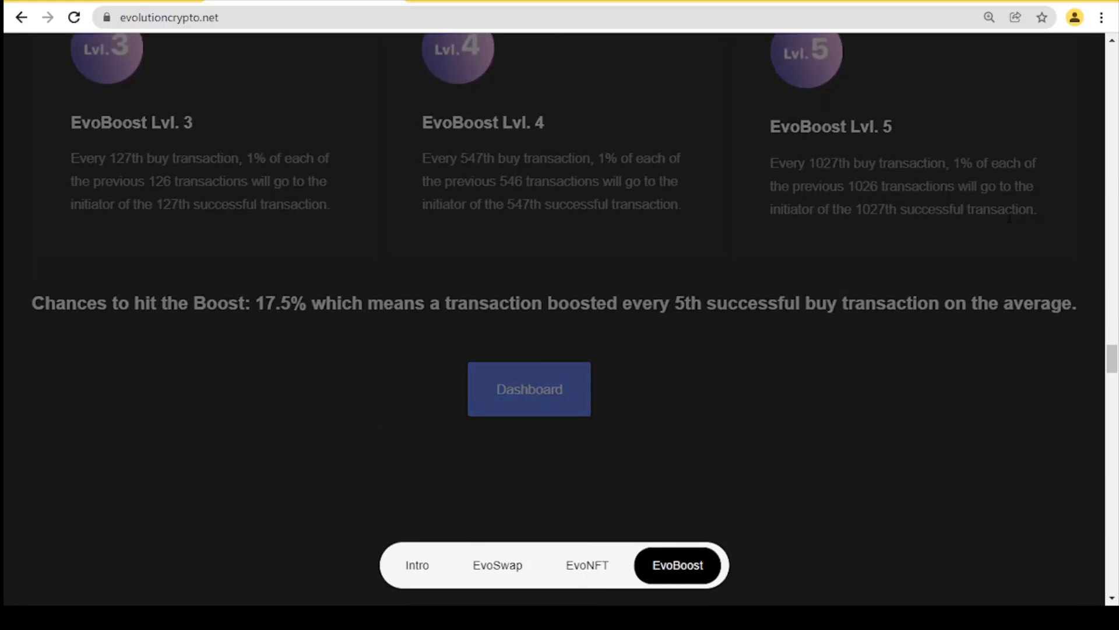
{"action": "mouse_move", "coordinate": [601, 123]}
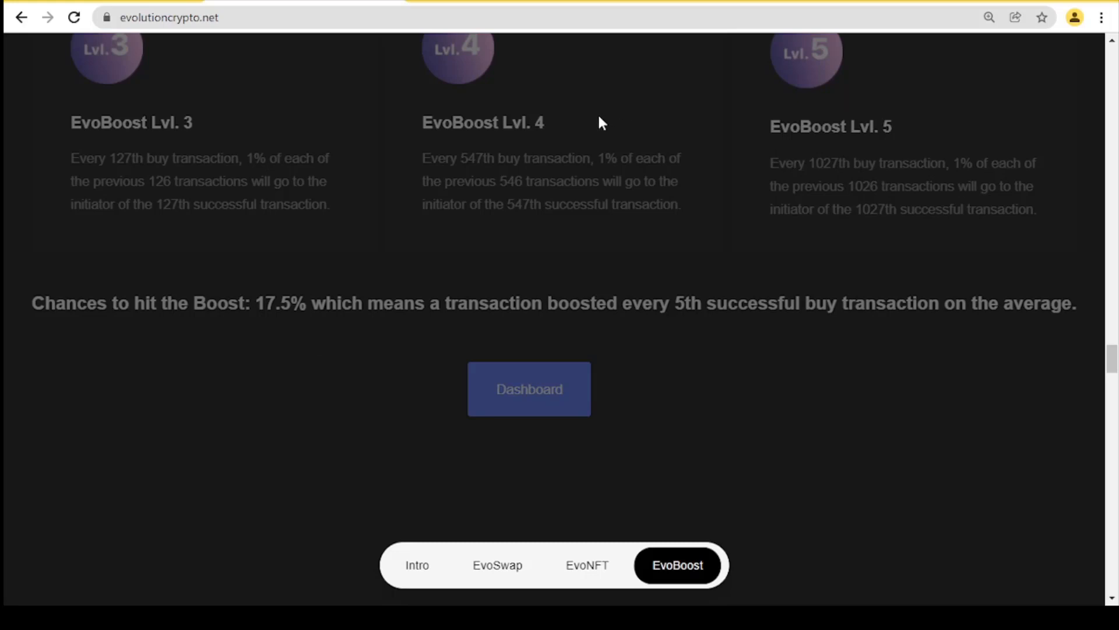
{"action": "mouse_move", "coordinate": [656, 129]}
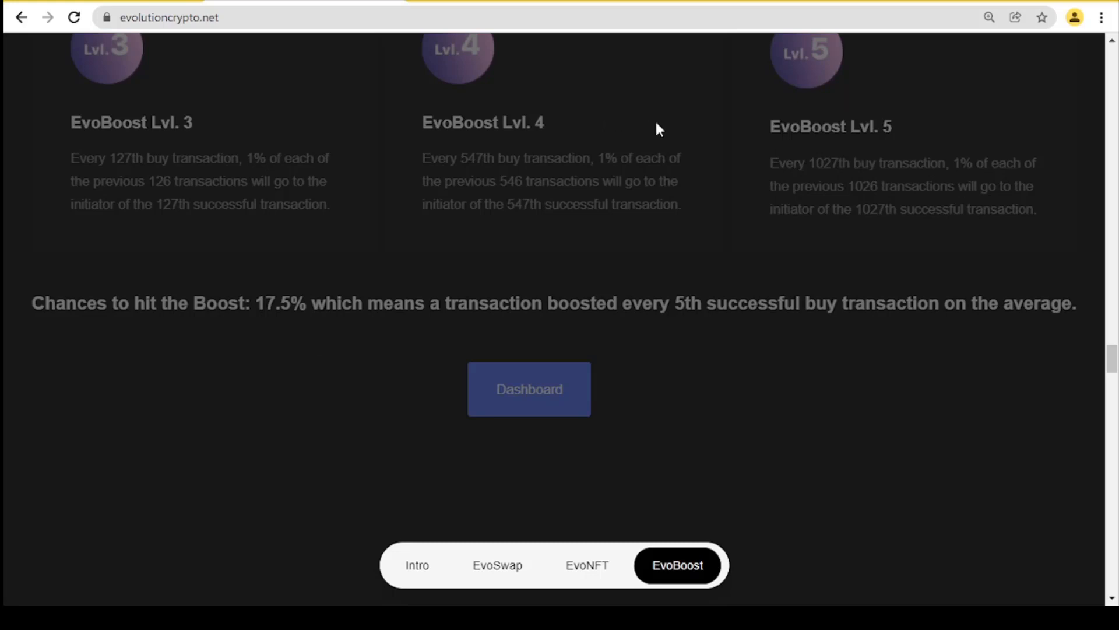
{"action": "scroll", "scroll_direction": "down", "scroll_amount": 3}
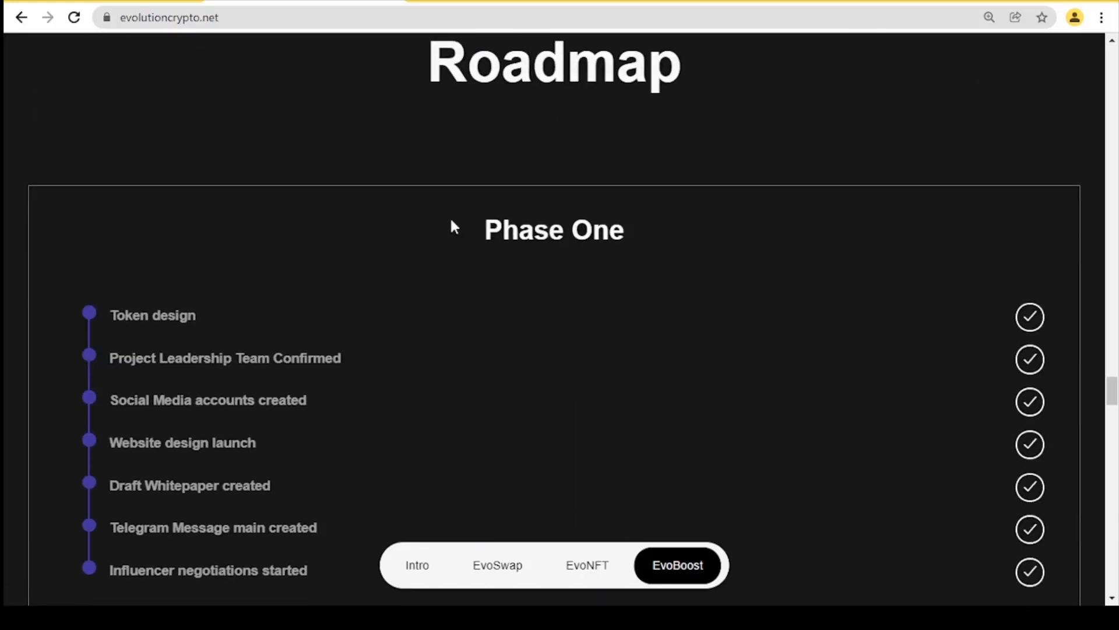
- Scroll the roadmap from the Phase One milestones down to the Phase Two list
{"action": "scroll", "scroll_direction": "down", "scroll_amount": 3}
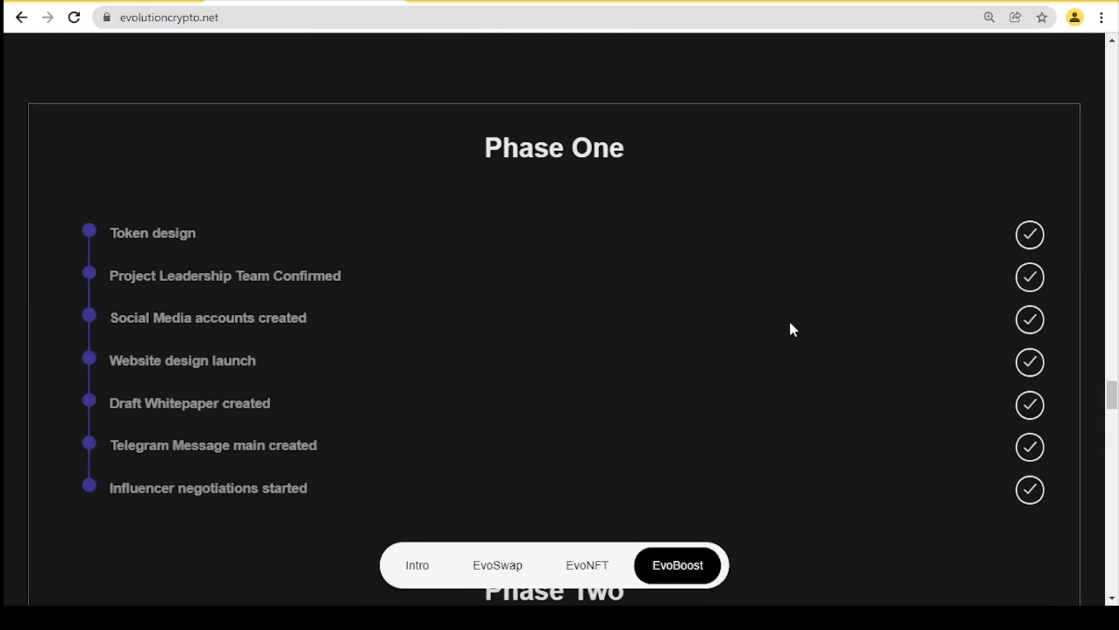
{"action": "scroll", "scroll_direction": "down", "scroll_amount": 3}
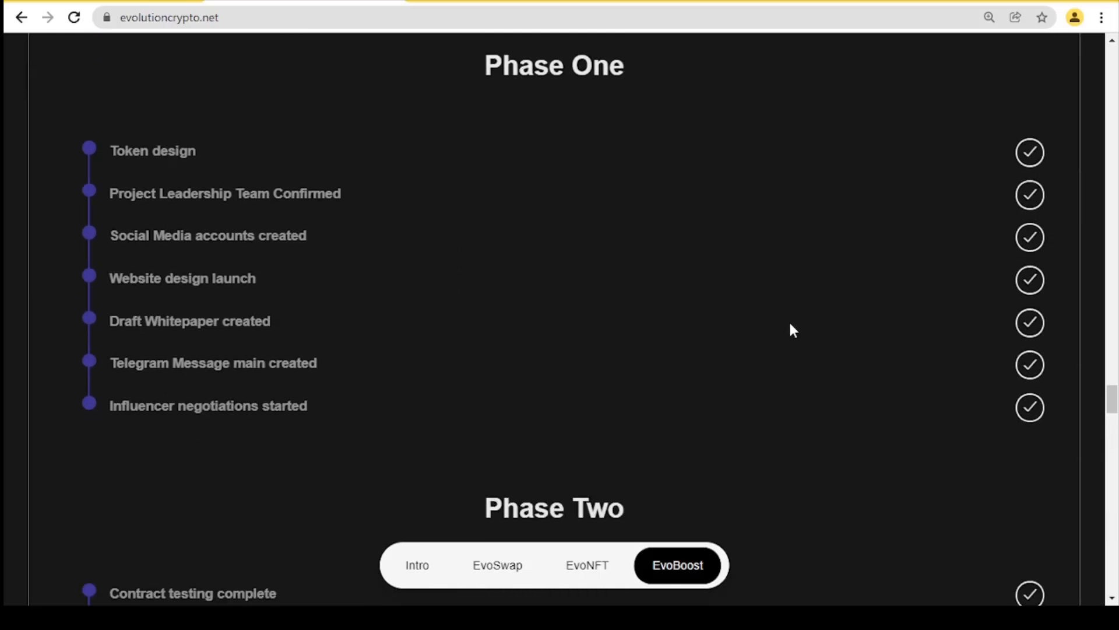
{"action": "mouse_move", "coordinate": [320, 199]}
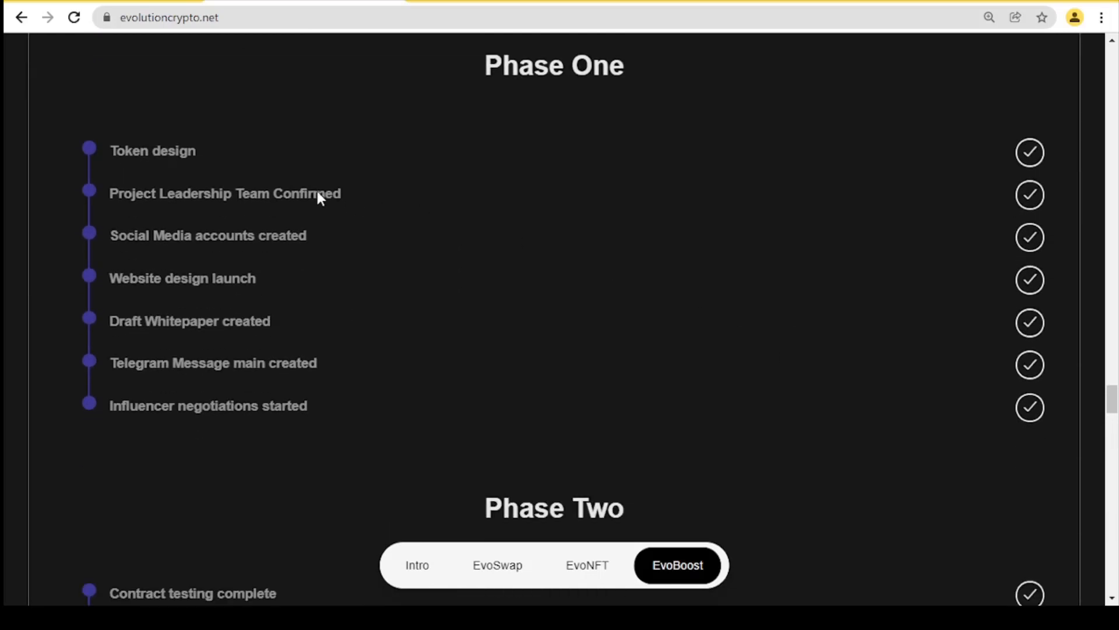
{"action": "mouse_move", "coordinate": [761, 273]}
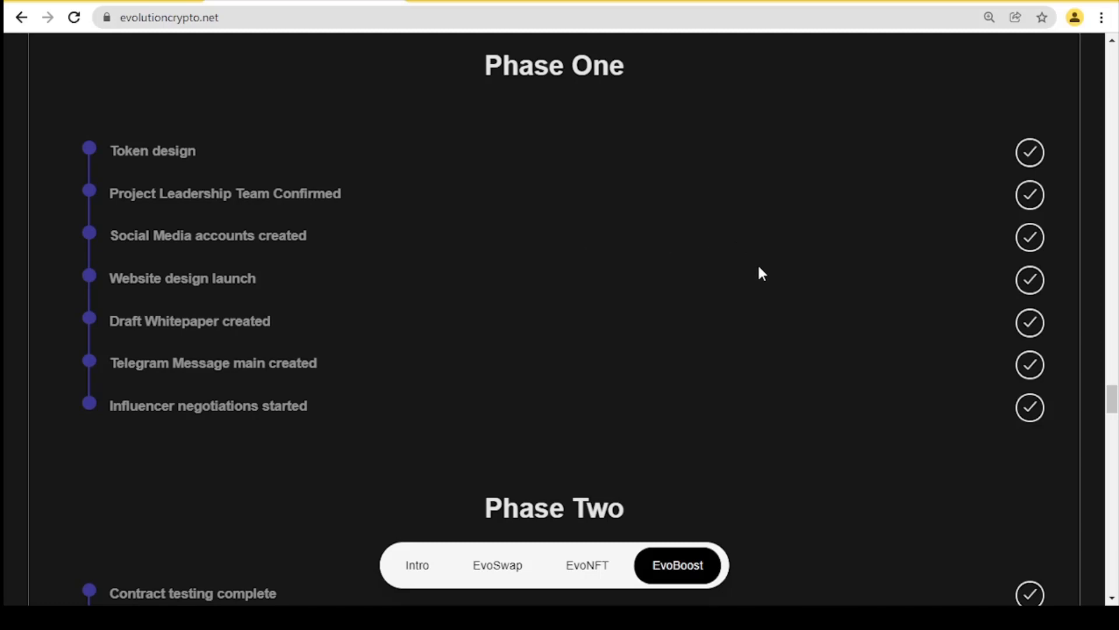
{"action": "mouse_move", "coordinate": [763, 279]}
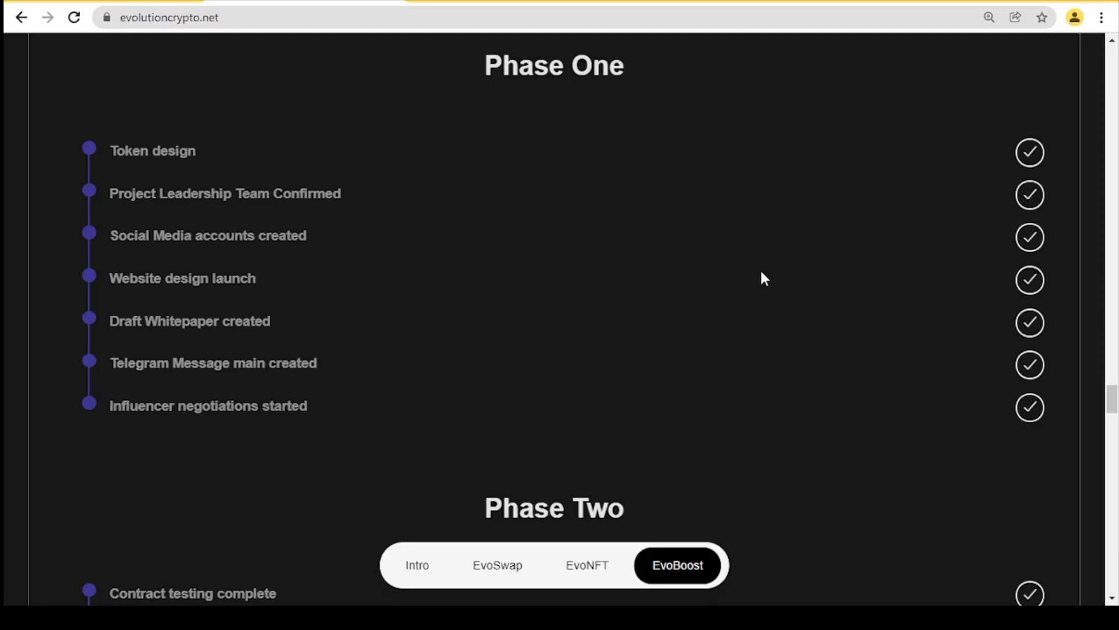
{"action": "mouse_move", "coordinate": [818, 269]}
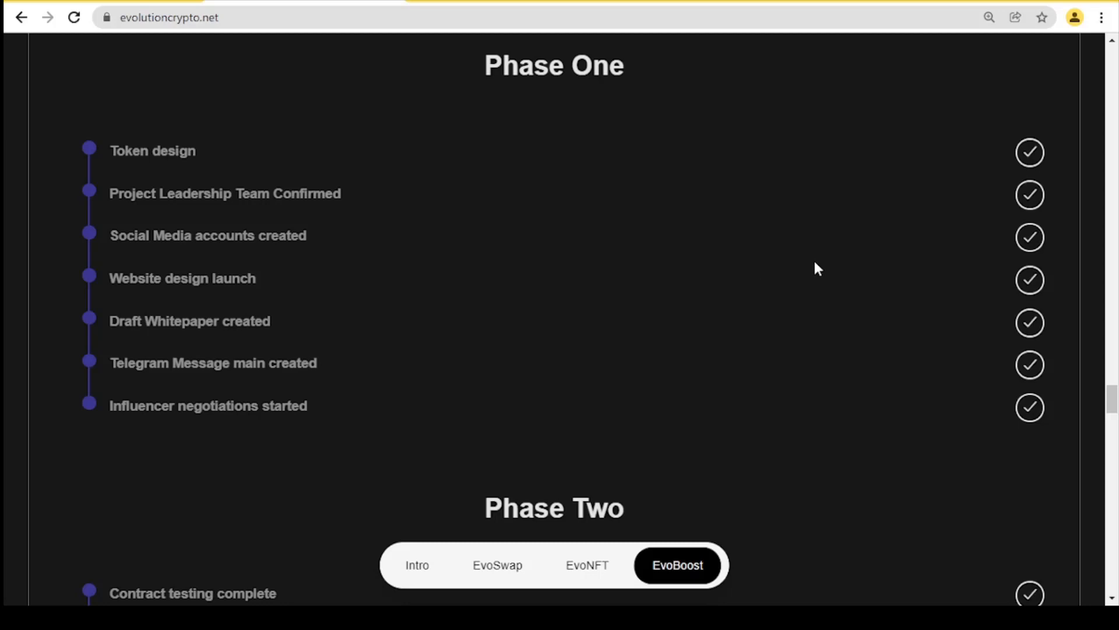
{"action": "mouse_move", "coordinate": [819, 273]}
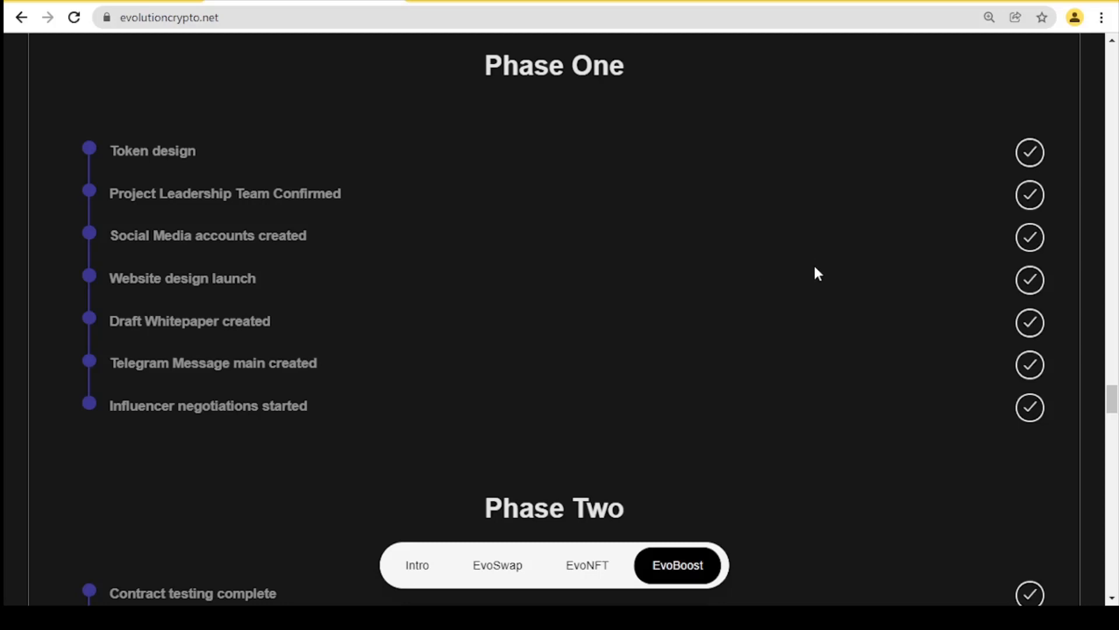
{"action": "mouse_move", "coordinate": [820, 268]}
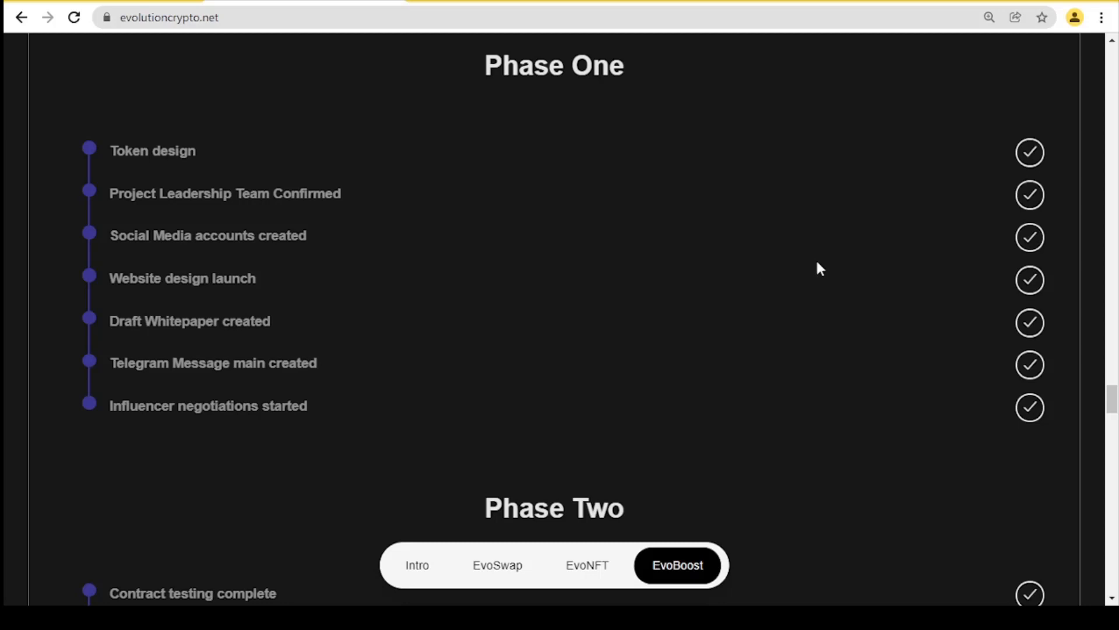
{"action": "mouse_move", "coordinate": [825, 266]}
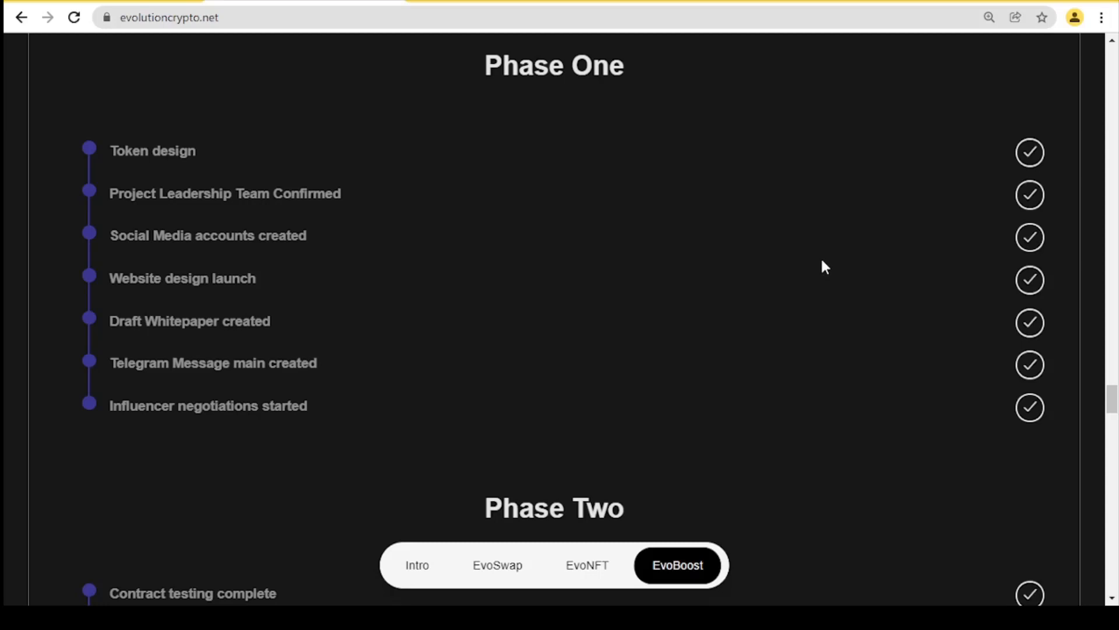
{"action": "scroll", "scroll_direction": "down", "scroll_amount": 3}
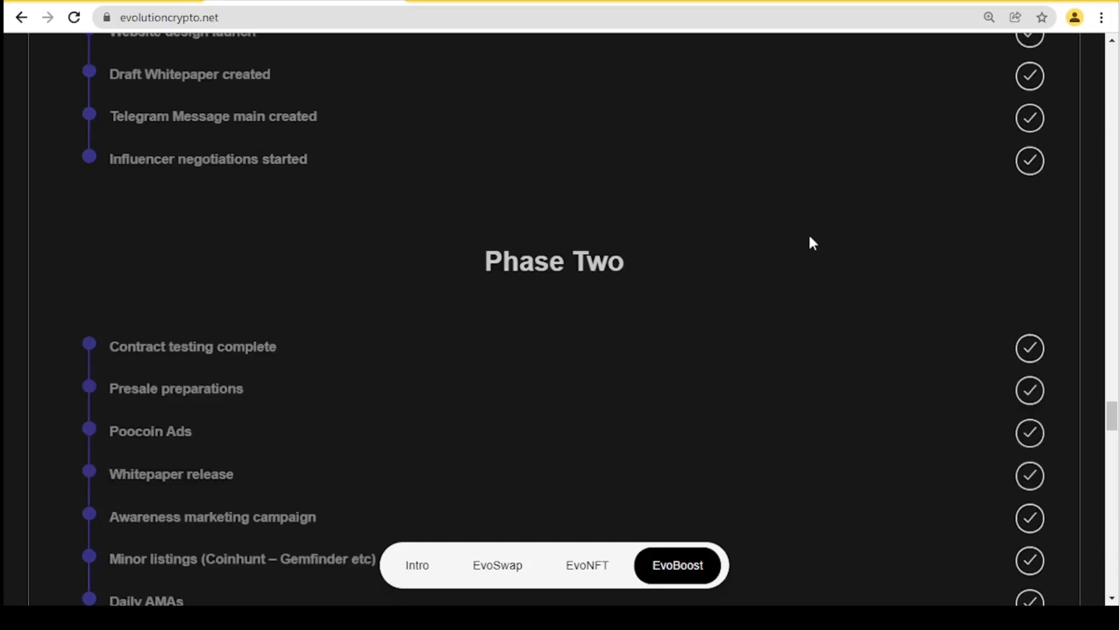
- Scroll into Tokenomics past the Token Distribution pie chart and 15% buy and sell tax boxes
{"action": "scroll", "scroll_direction": "down", "scroll_amount": 3}
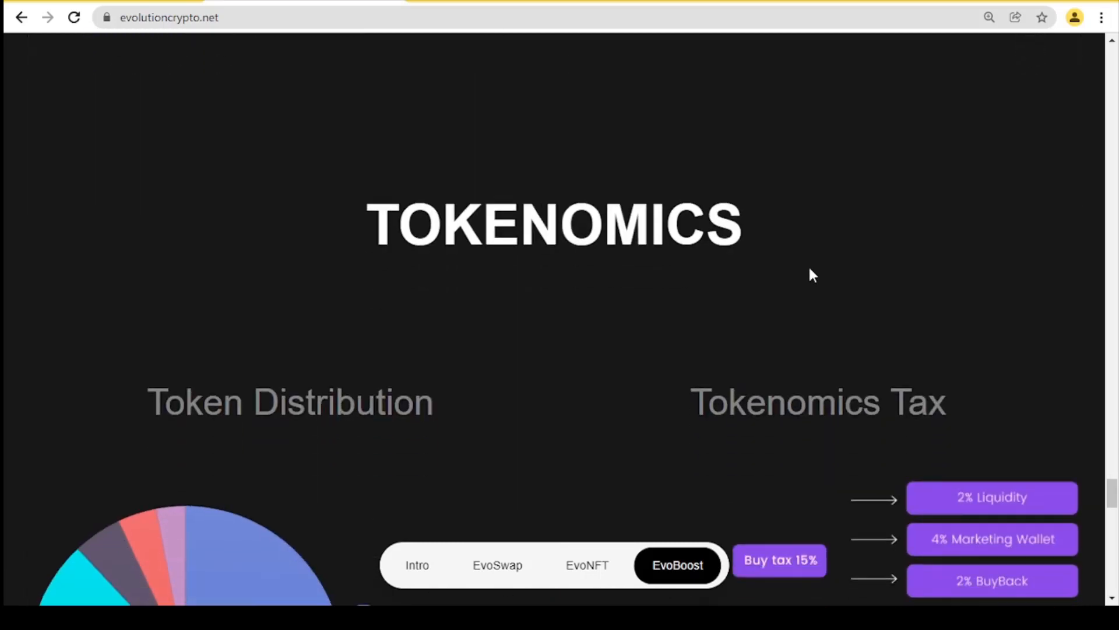
{"action": "scroll", "scroll_direction": "down", "scroll_amount": 3}
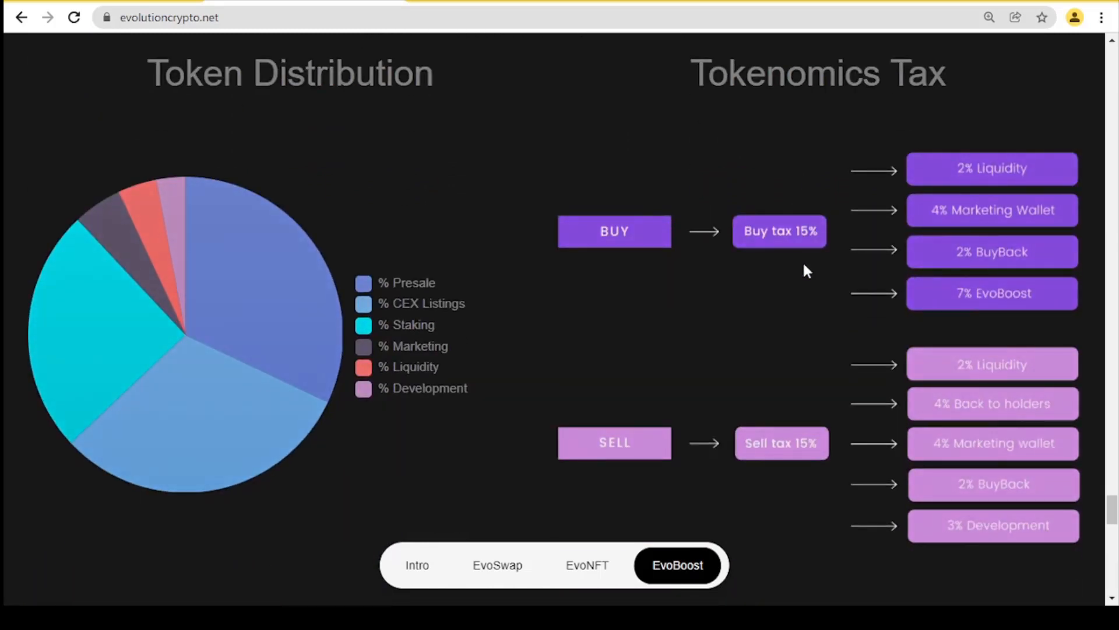
{"action": "scroll", "scroll_direction": "down", "scroll_amount": 3}
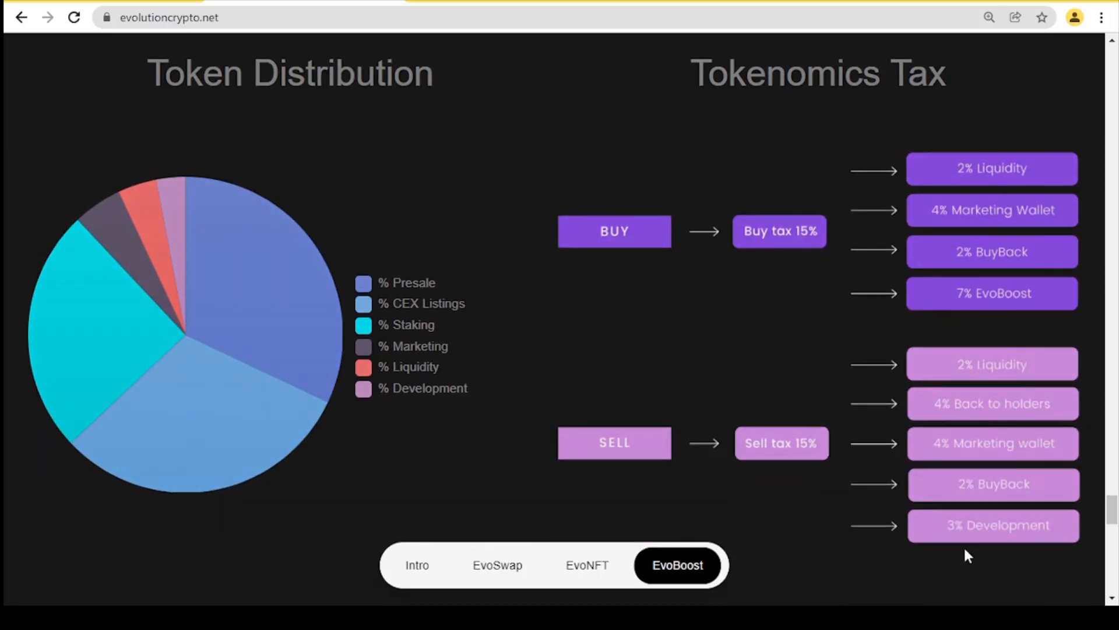
{"action": "mouse_move", "coordinate": [820, 259]}
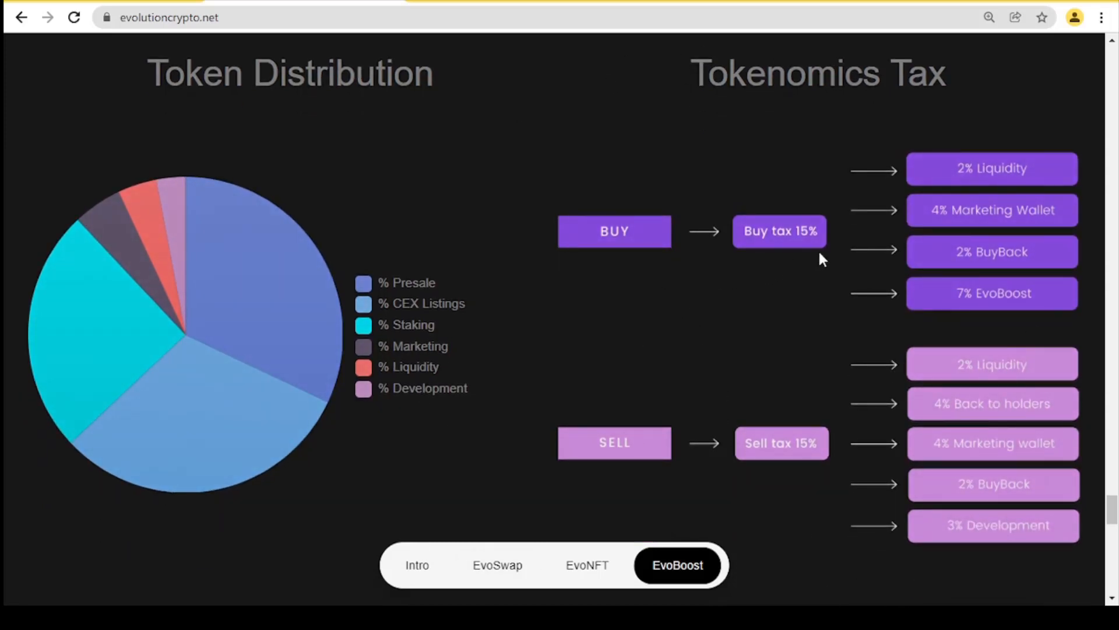
{"action": "mouse_move", "coordinate": [1017, 198]}
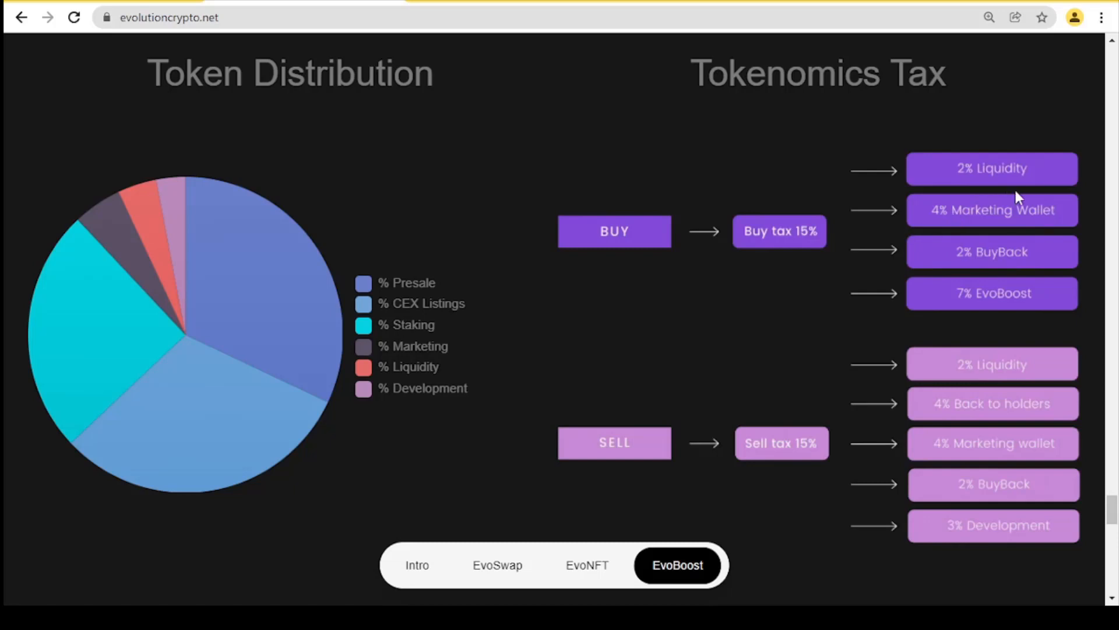
{"action": "mouse_move", "coordinate": [1078, 238]}
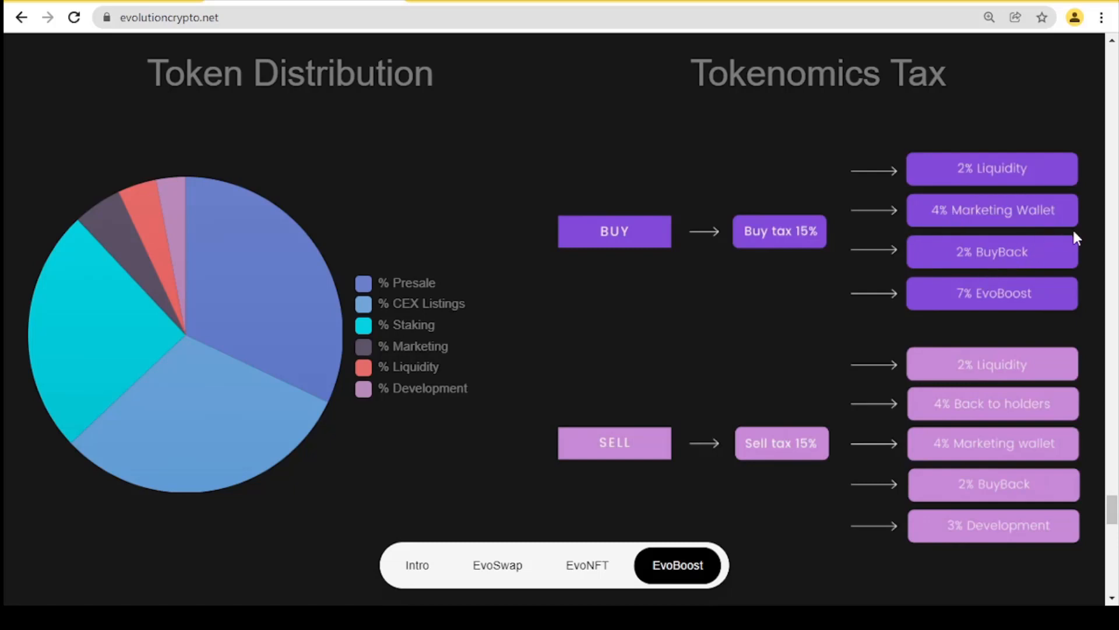
{"action": "scroll", "scroll_direction": "down", "scroll_amount": 3}
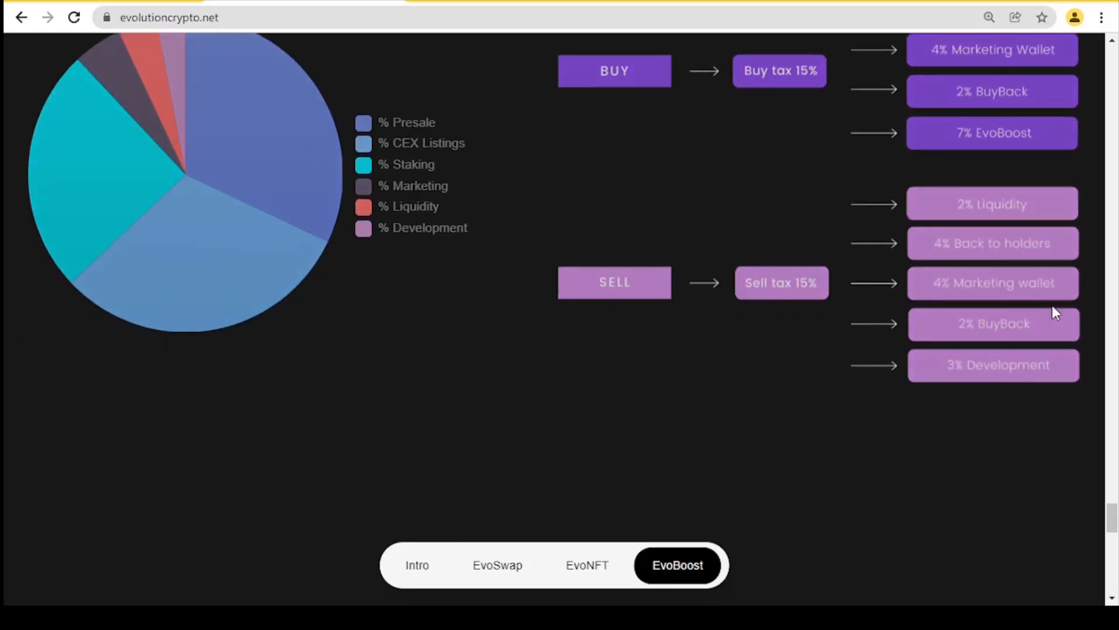
{"action": "scroll", "scroll_direction": "down", "scroll_amount": 3}
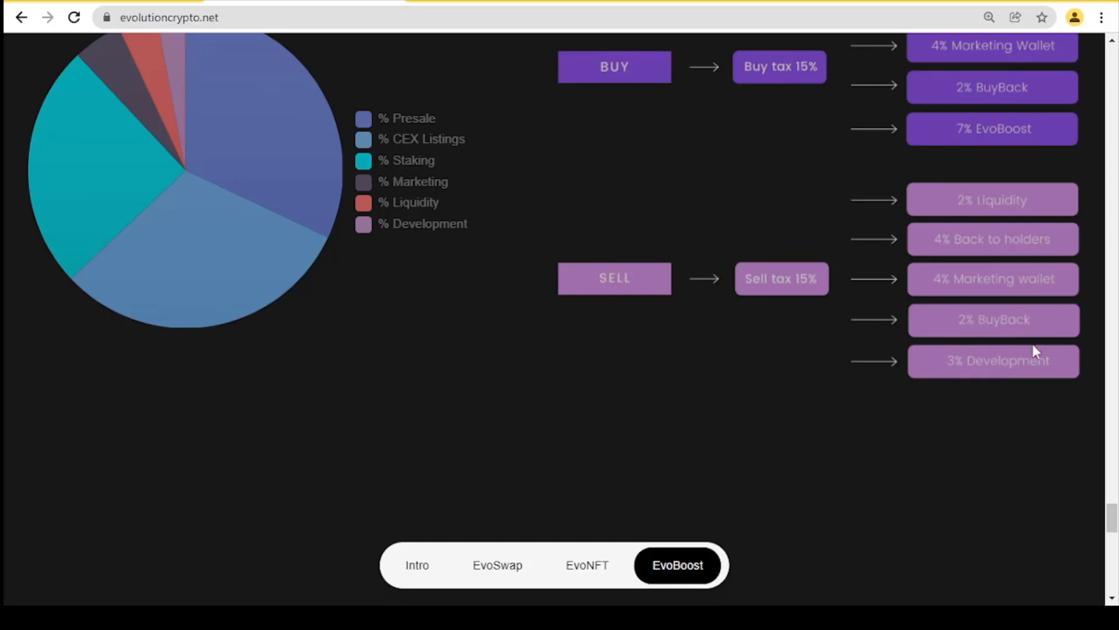
{"action": "mouse_move", "coordinate": [585, 379]}
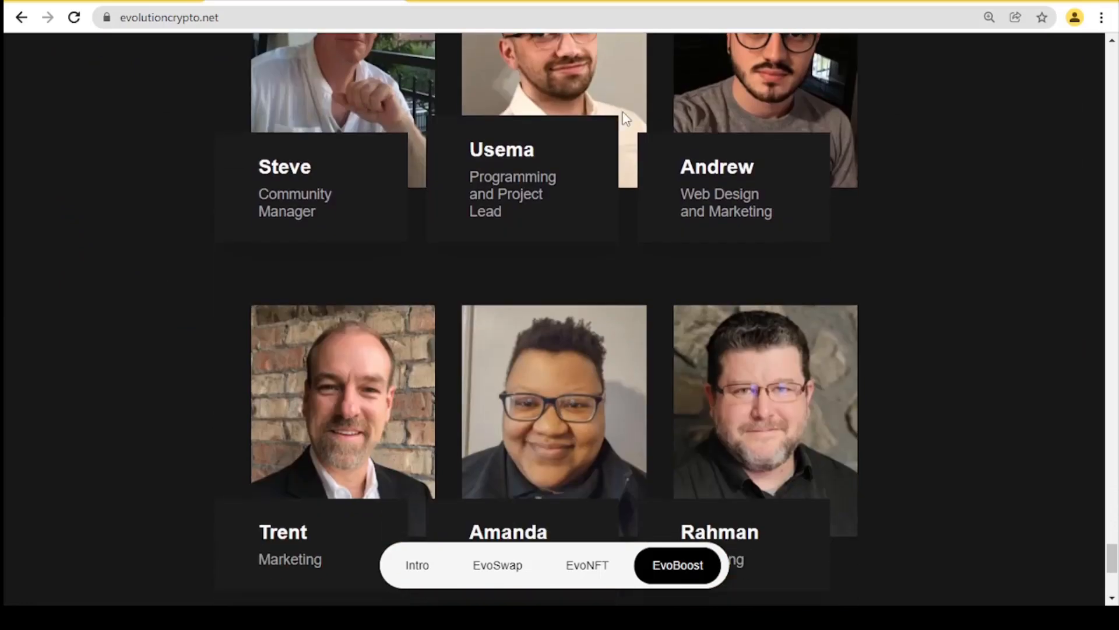
- Scroll through the team cards to the footer's support and social links, then back up slightly
{"action": "scroll", "scroll_direction": "down", "scroll_amount": 3}
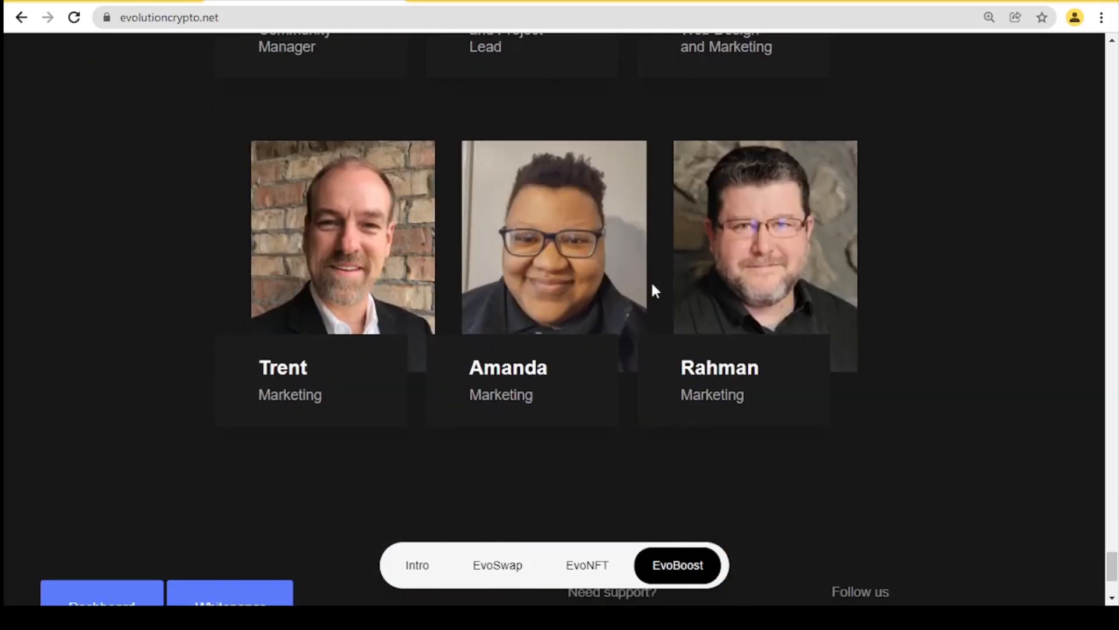
{"action": "scroll", "scroll_direction": "down", "scroll_amount": 3}
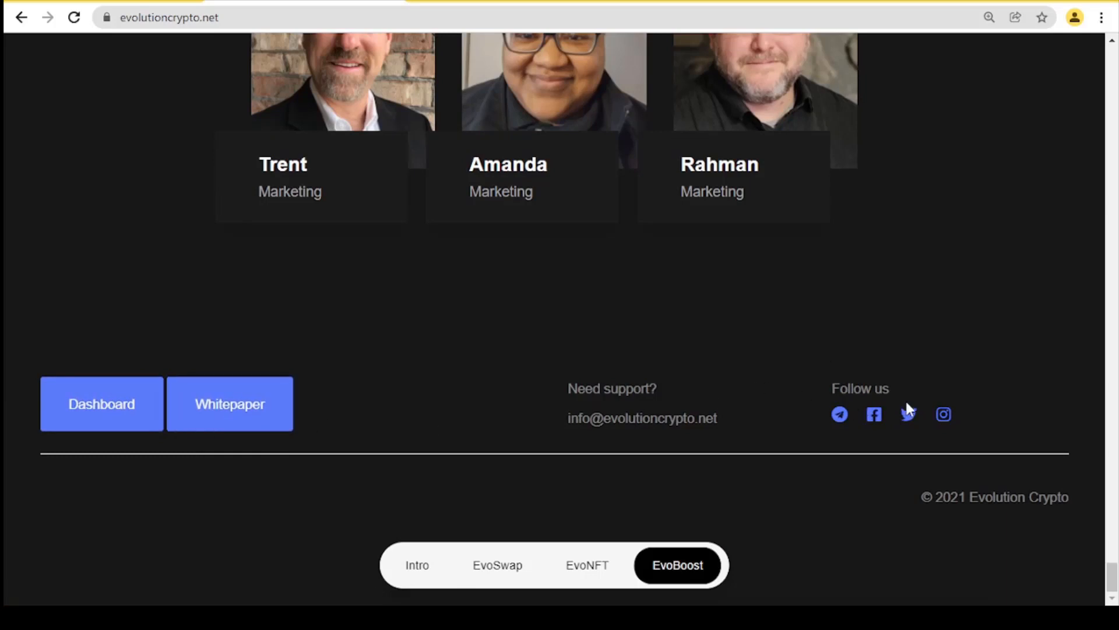
{"action": "mouse_move", "coordinate": [907, 427]}
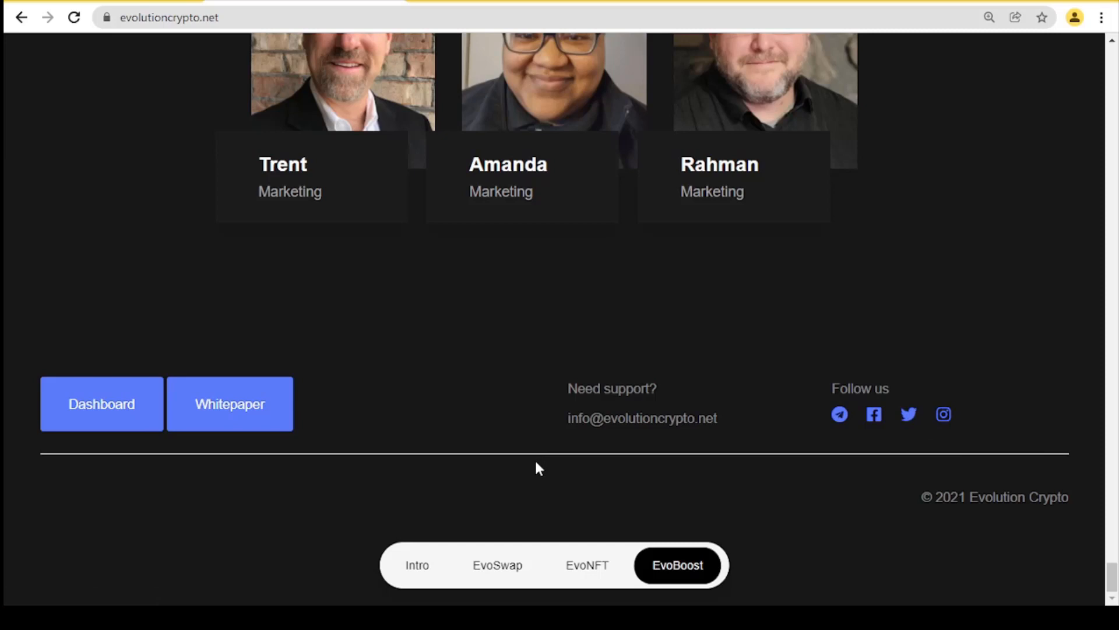
{"action": "mouse_move", "coordinate": [571, 430]}
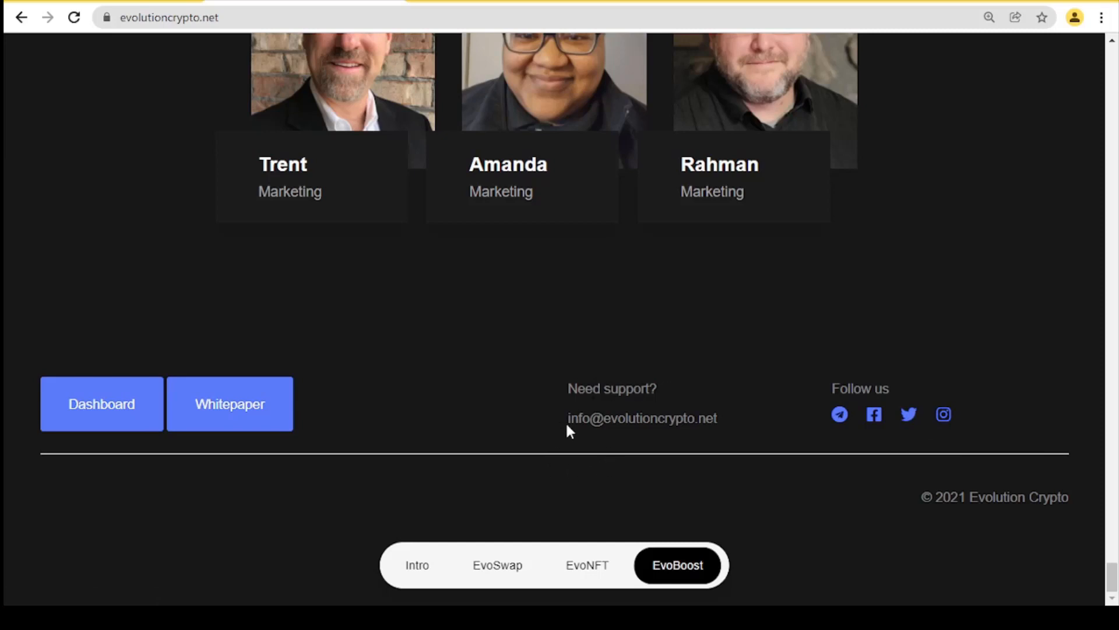
{"action": "mouse_move", "coordinate": [625, 452]}
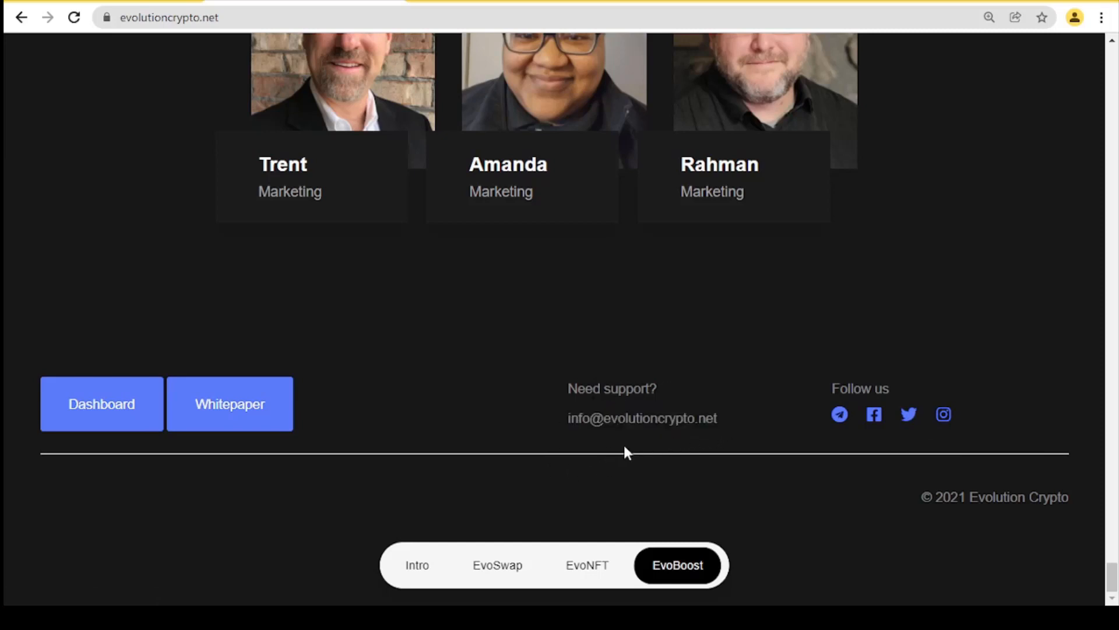
{"action": "scroll", "scroll_direction": "up", "scroll_amount": 3}
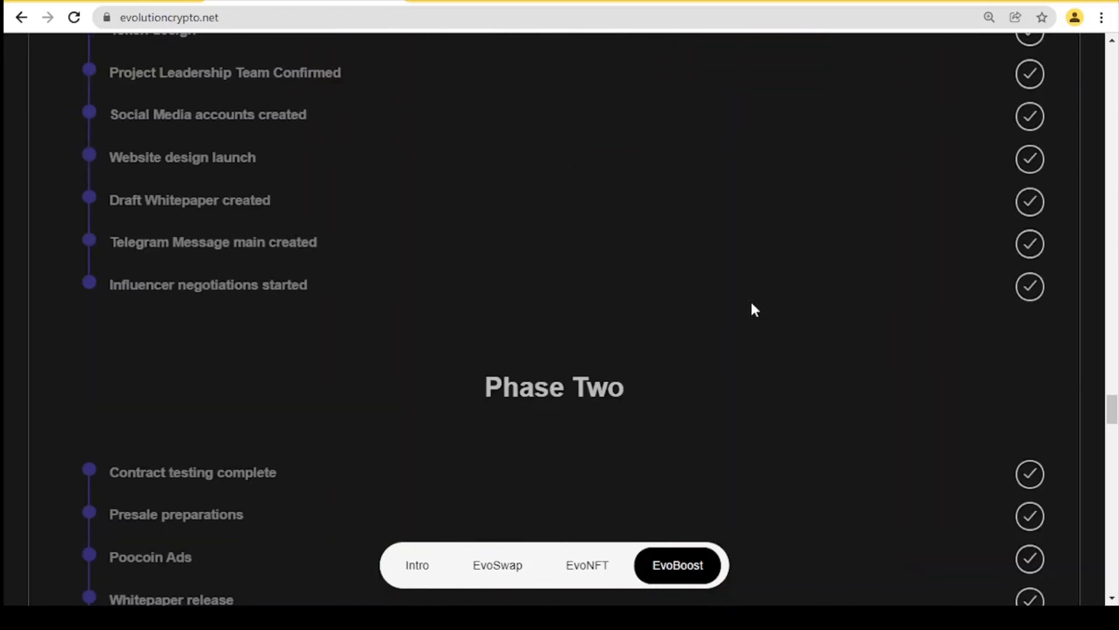
- Use the EvoNFT then Intro tabs to return to the Contract Features section
{"action": "left_click", "coordinate": [587, 564]}
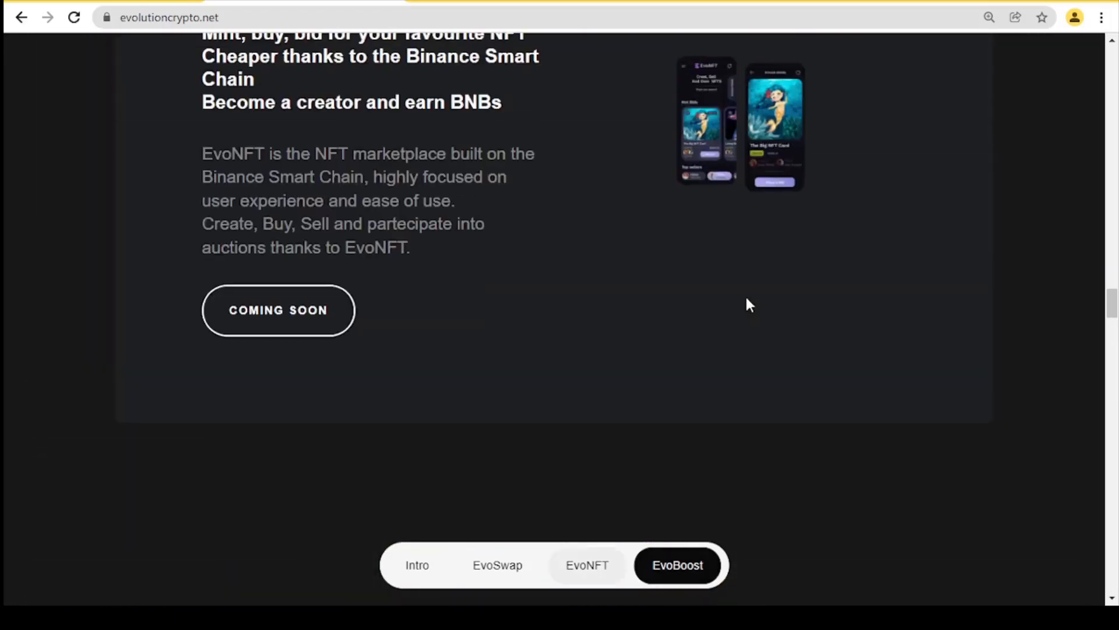
{"action": "left_click", "coordinate": [417, 564]}
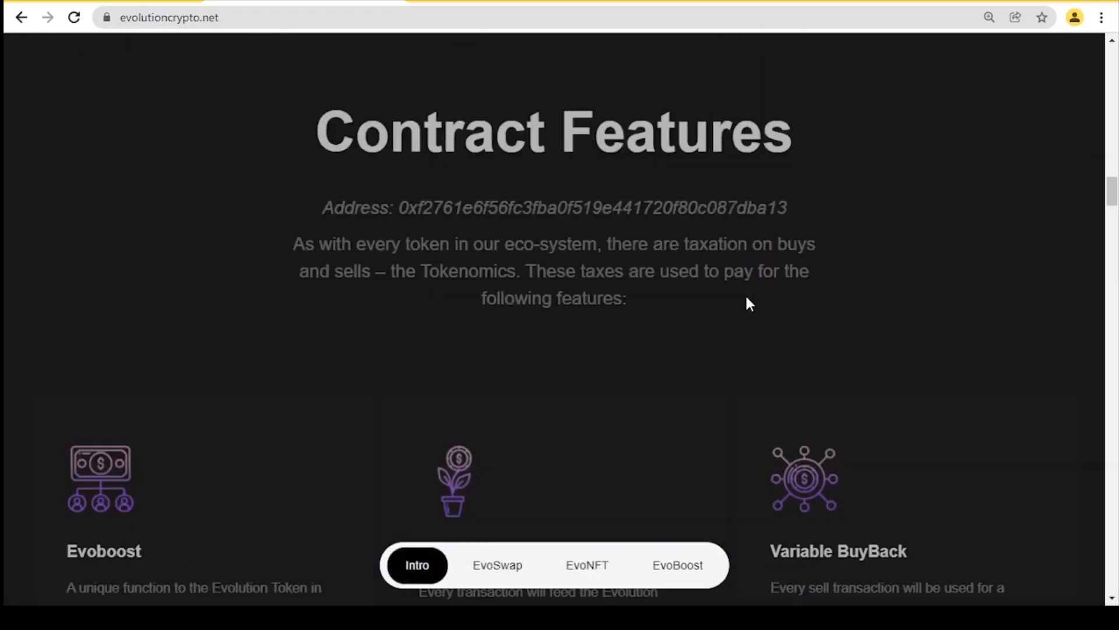